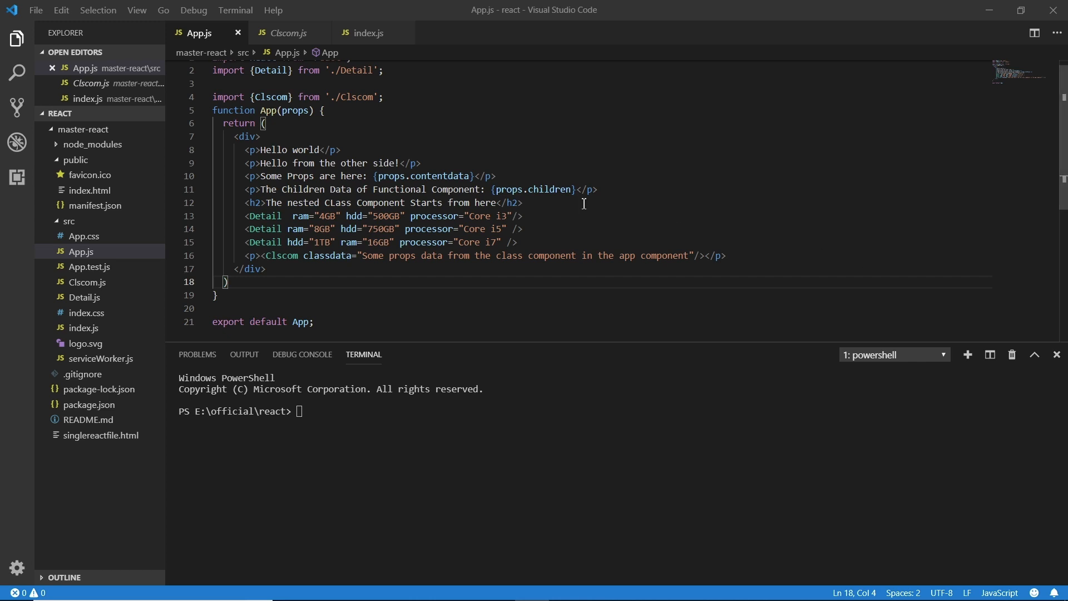
# - Run npm start in the integrated terminal from the wrong folder
pyautogui.click(286, 32)
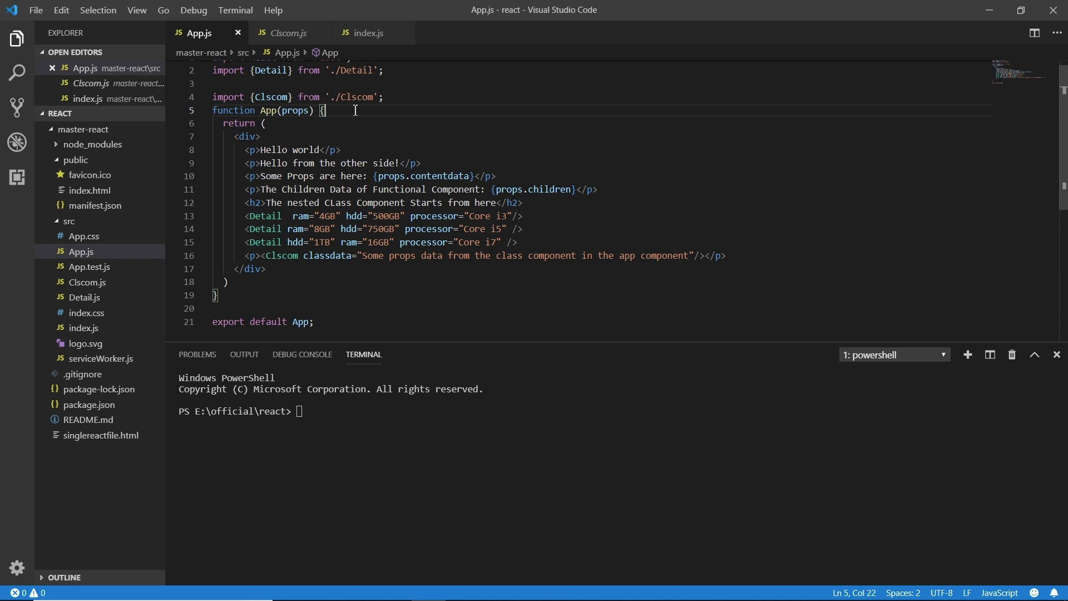
pyautogui.click(285, 32)
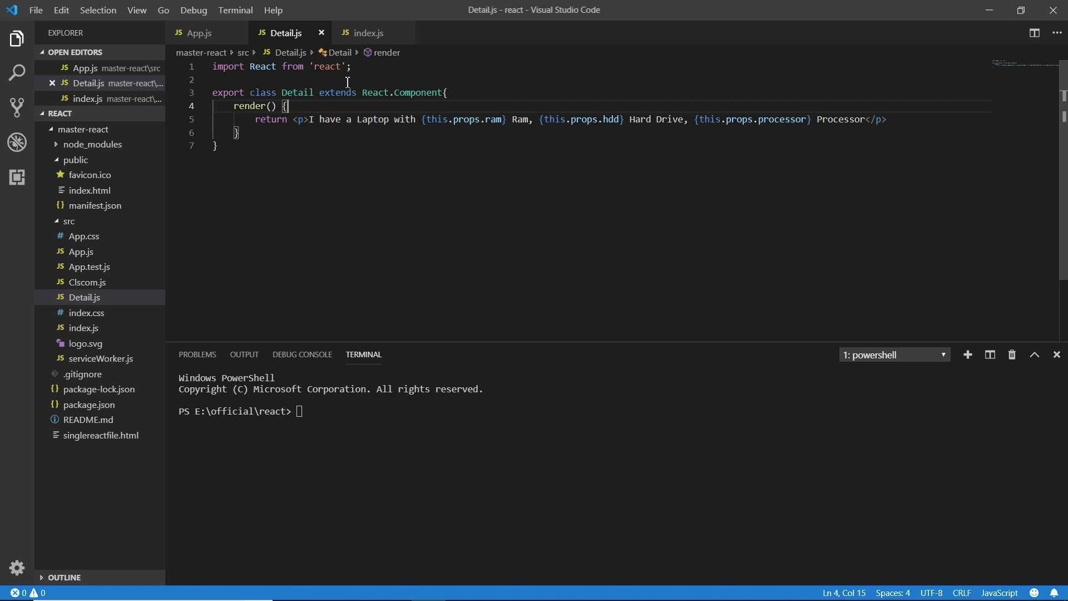
pyautogui.moveTo(199, 32)
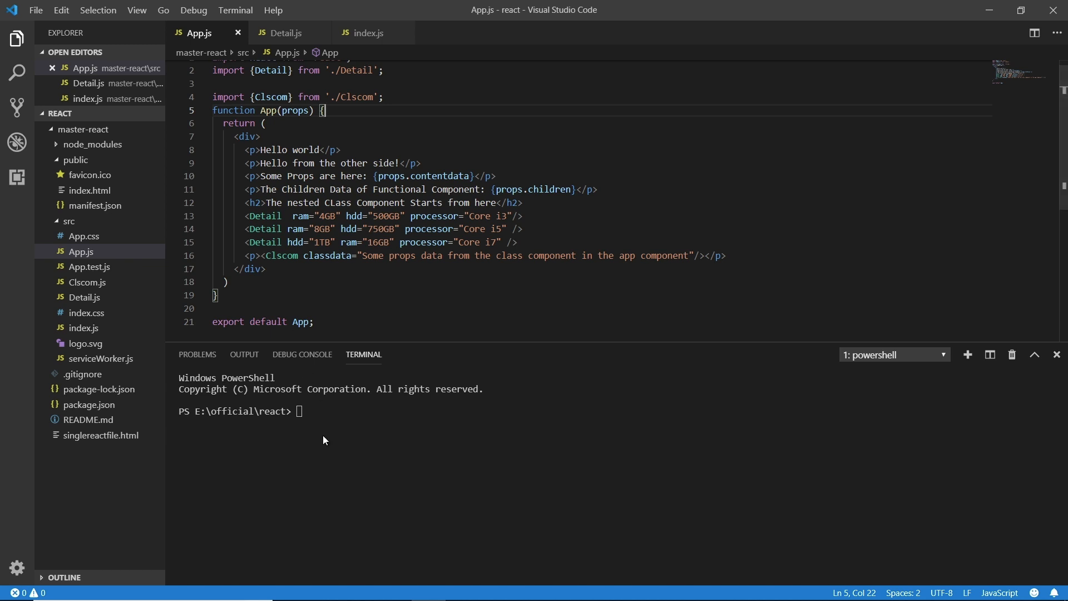
pyautogui.write('npm')
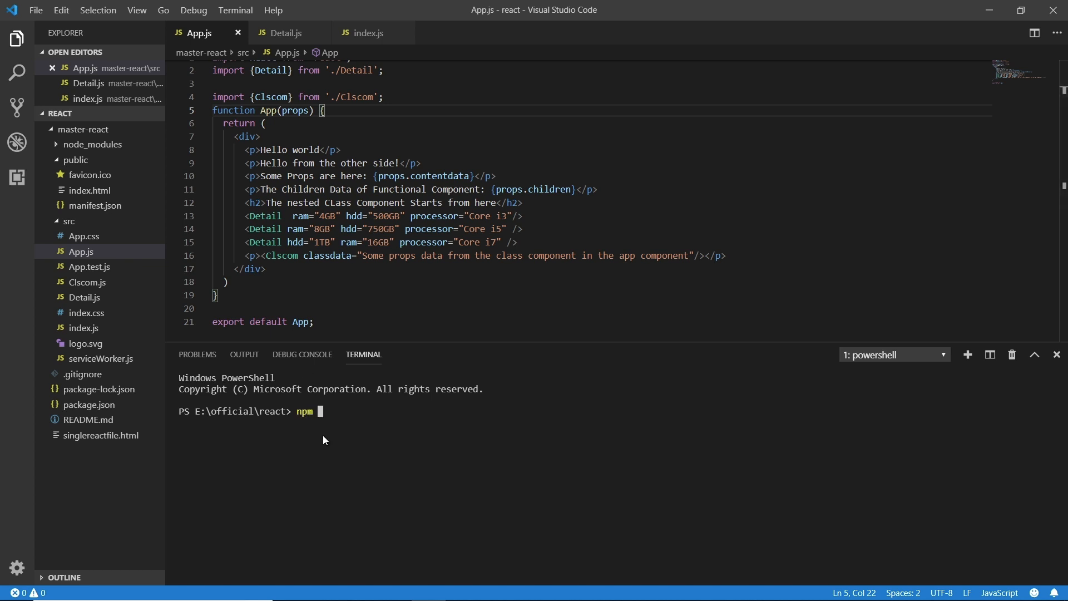
pyautogui.write('start')
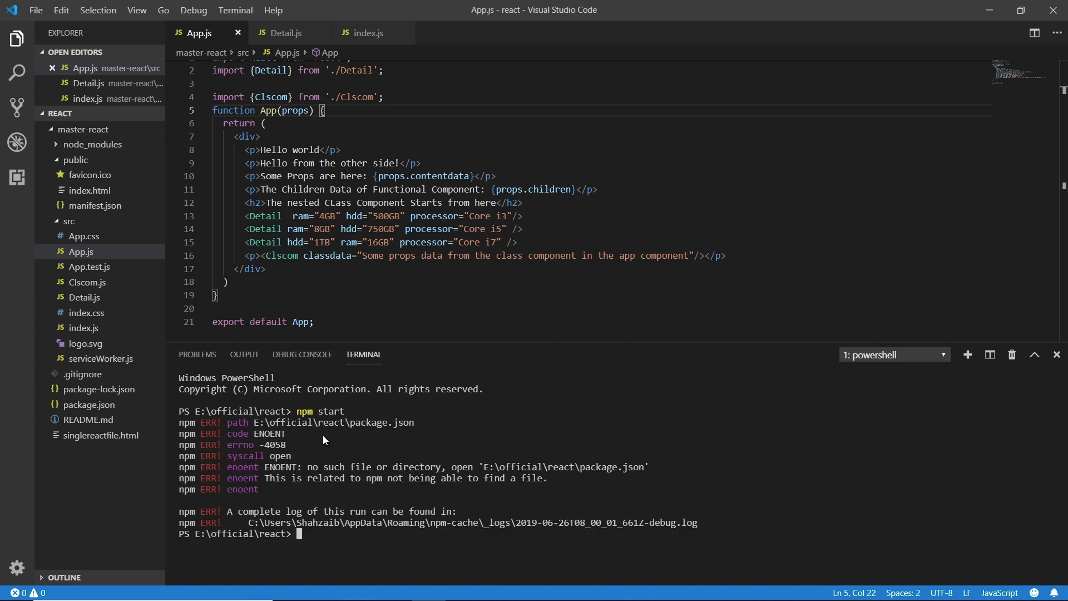
# - Change into the master-react folder with cd and run npm start again
pyautogui.write('cd mas')
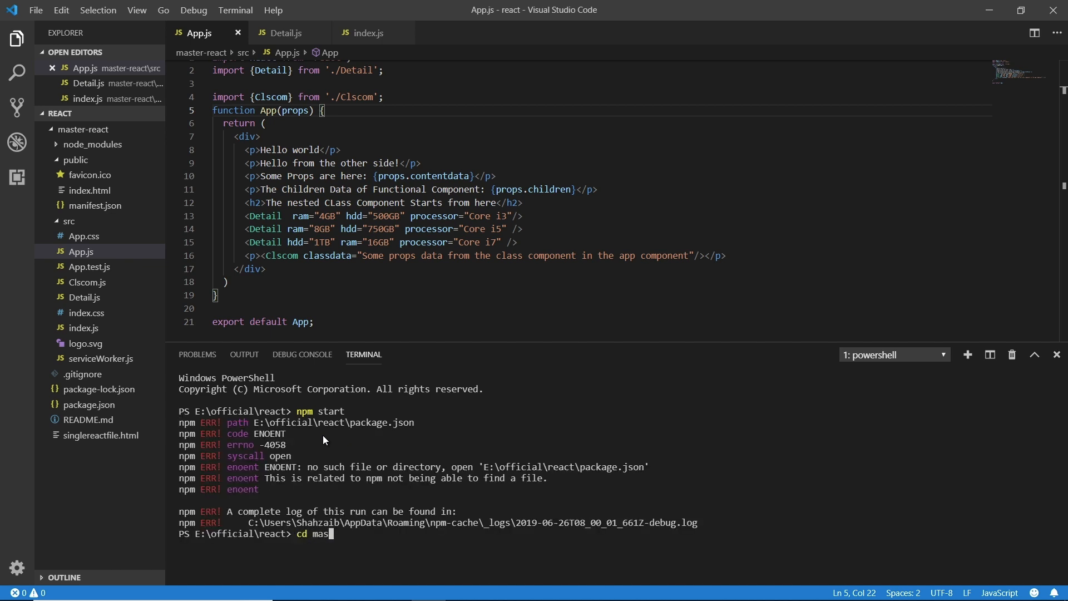
pyautogui.write('ter-reacy')
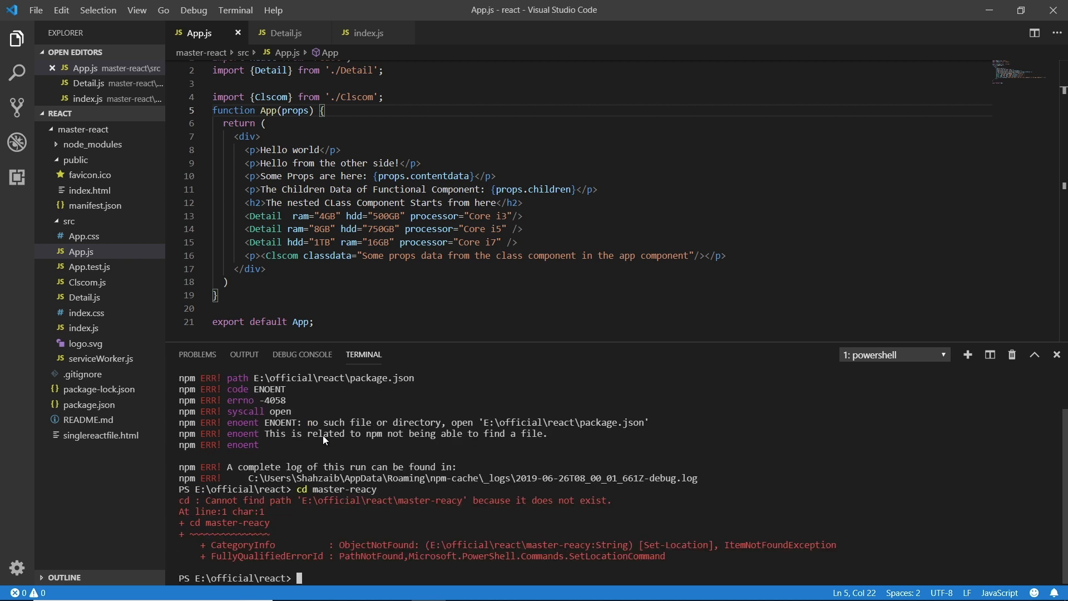
pyautogui.write('cd master-react')
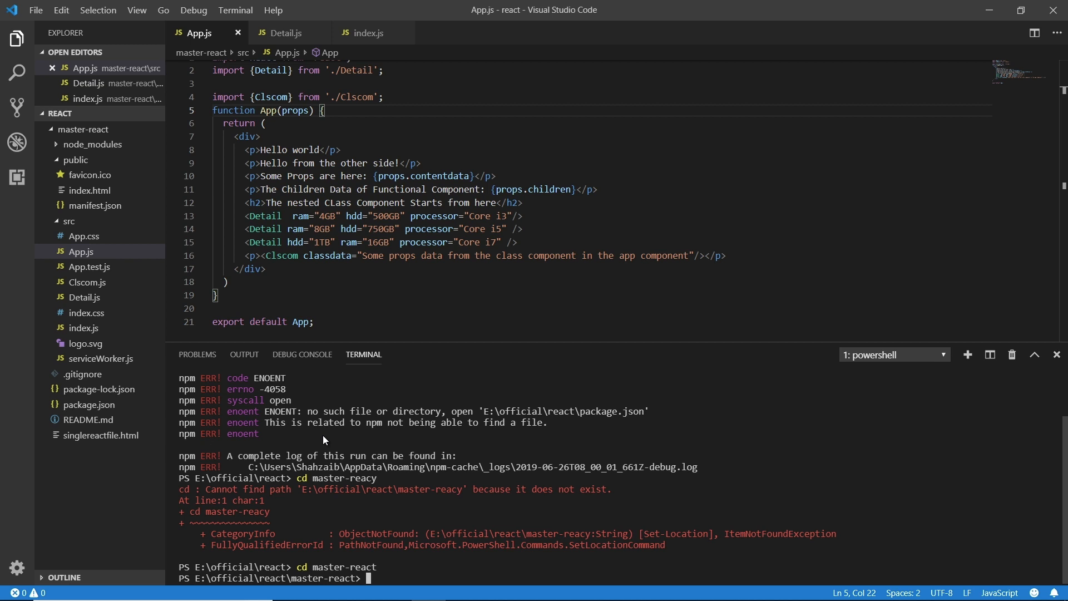
pyautogui.write('n')
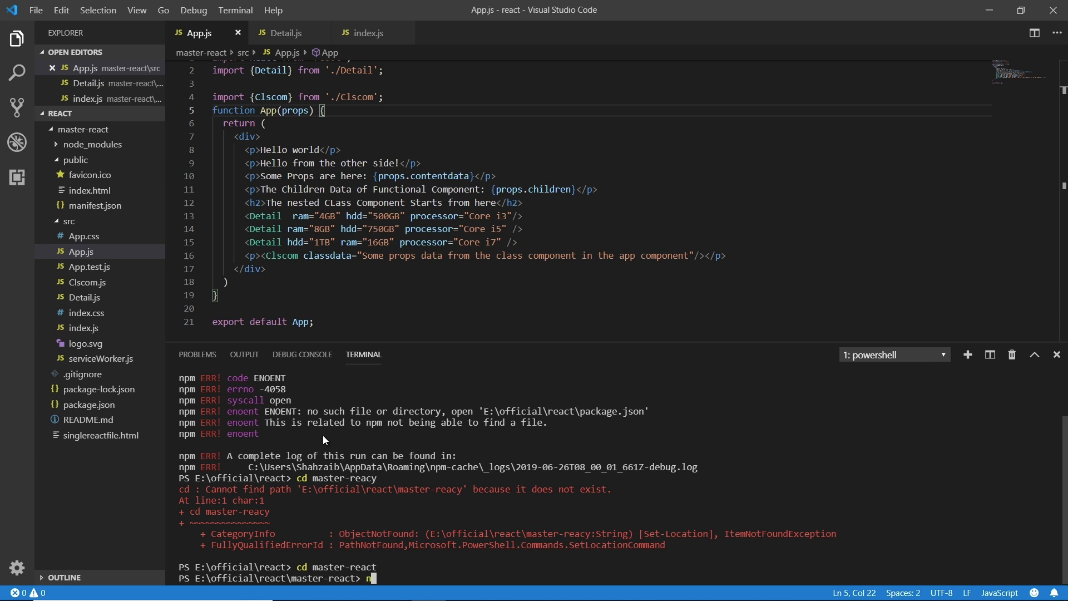
pyautogui.write('pm sta')
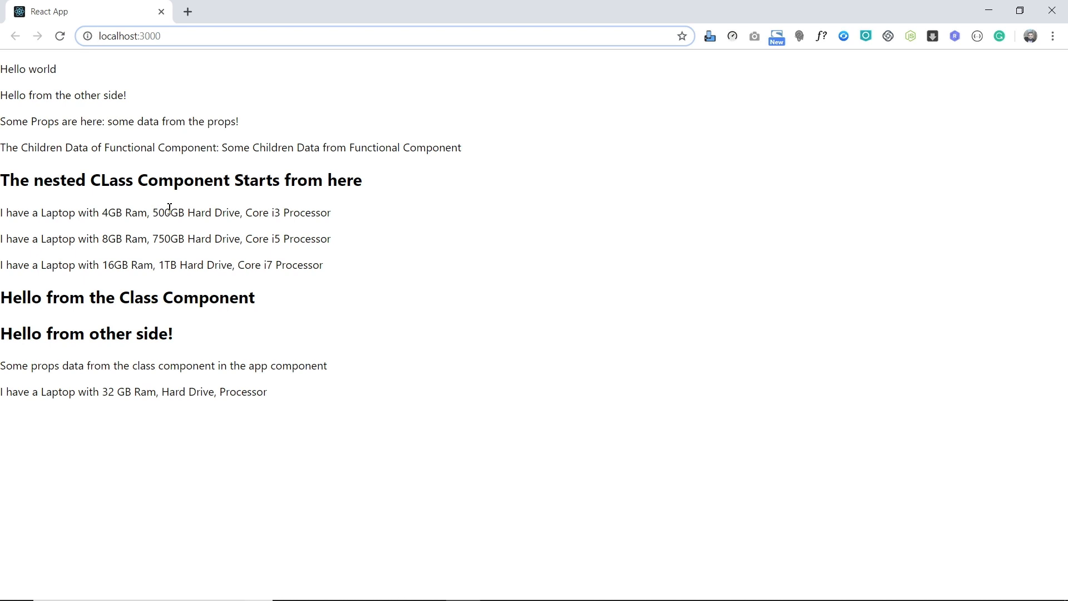
pyautogui.moveTo(169, 226)
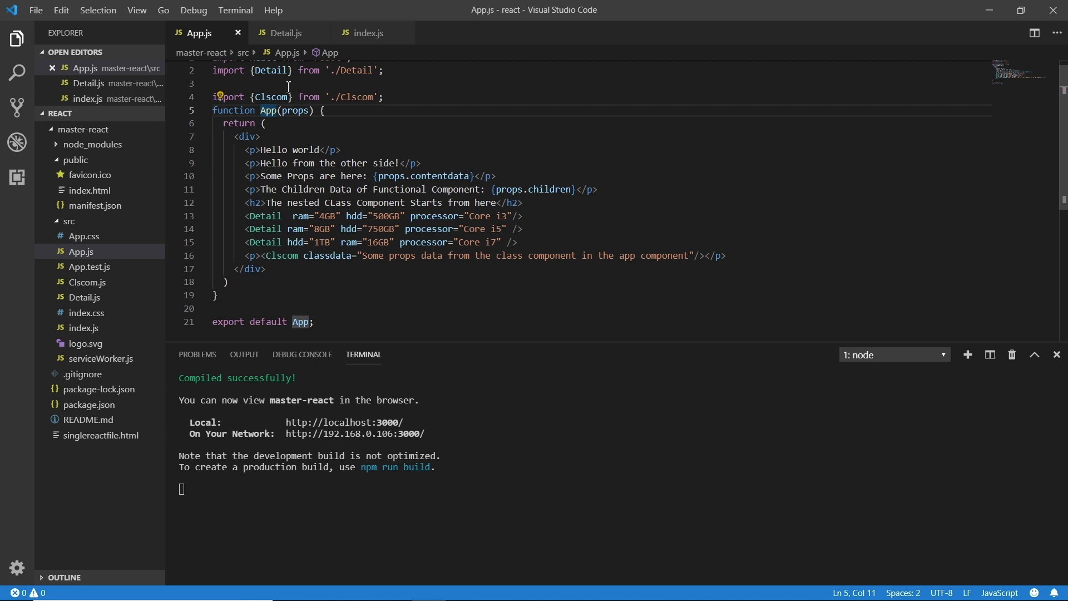
# - Cycle through the Detail.js, App.js and index.js tabs without editing, ending on Detail.js
pyautogui.click(284, 32)
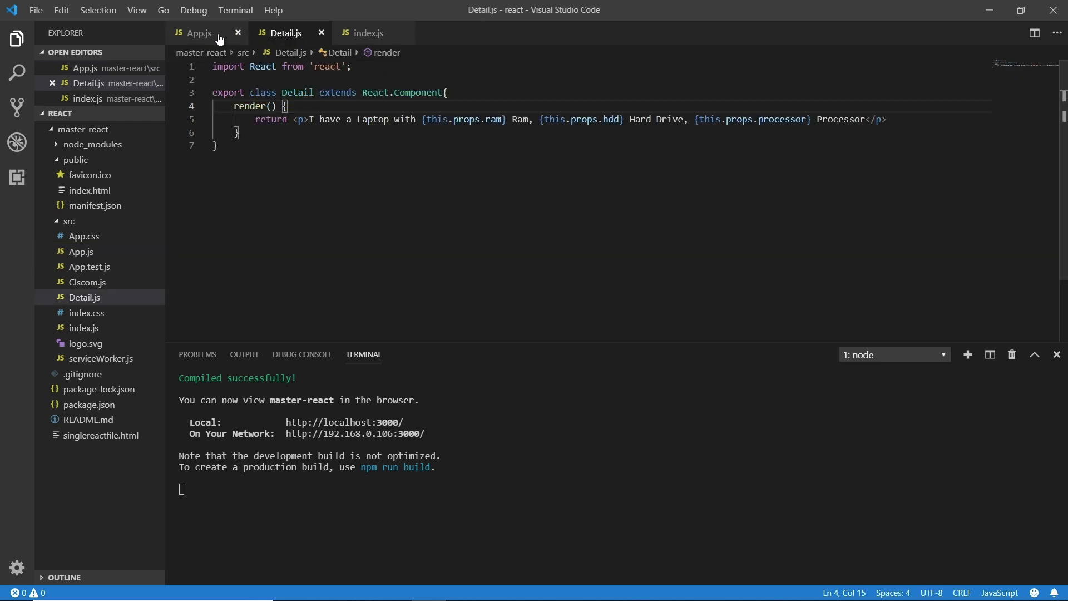
pyautogui.click(198, 32)
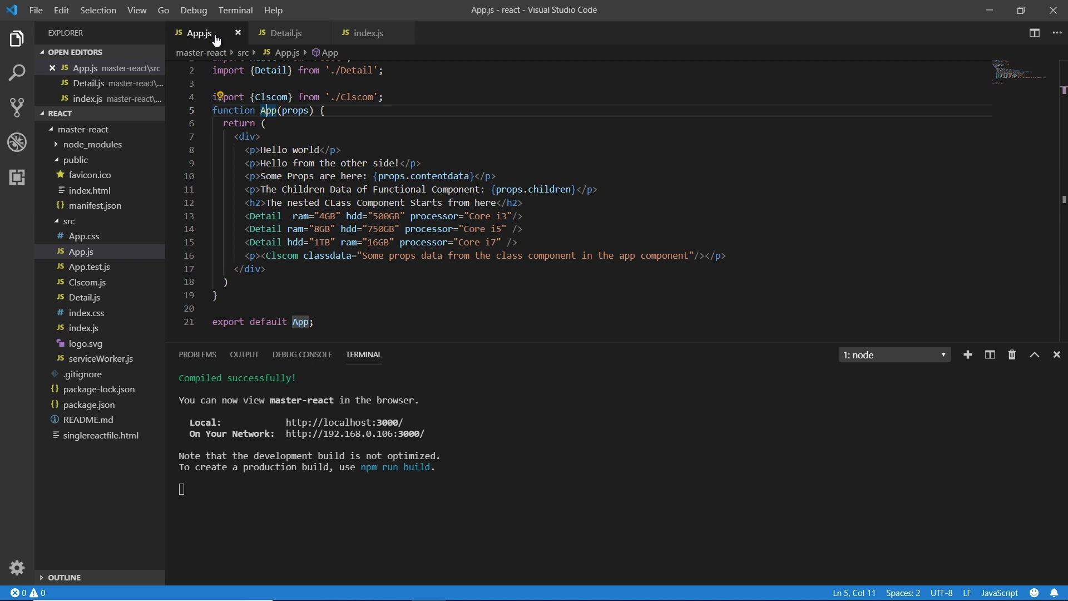
pyautogui.moveTo(298, 33)
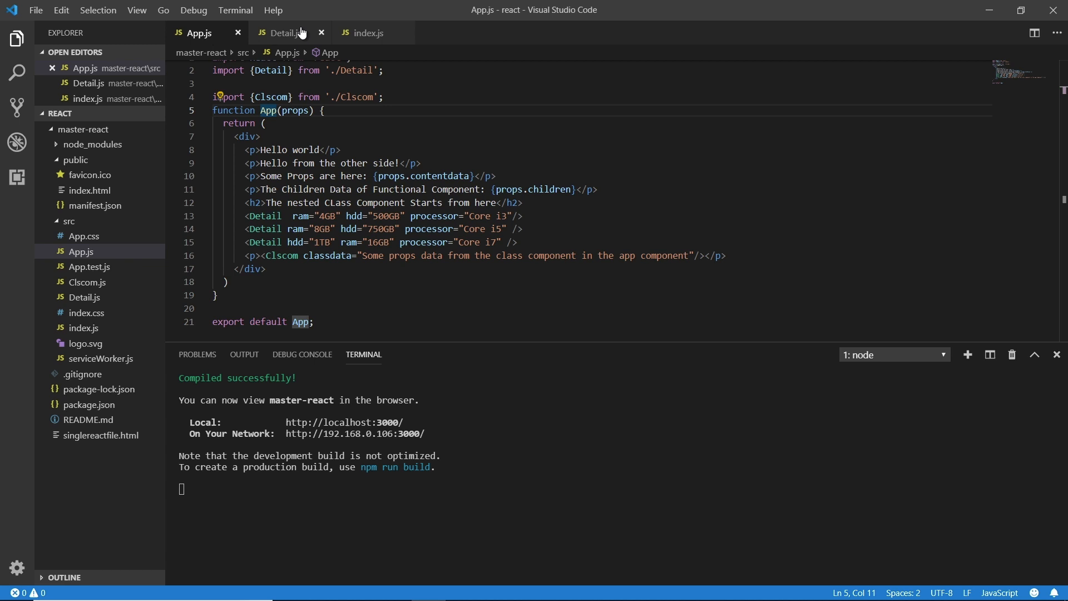
pyautogui.click(368, 32)
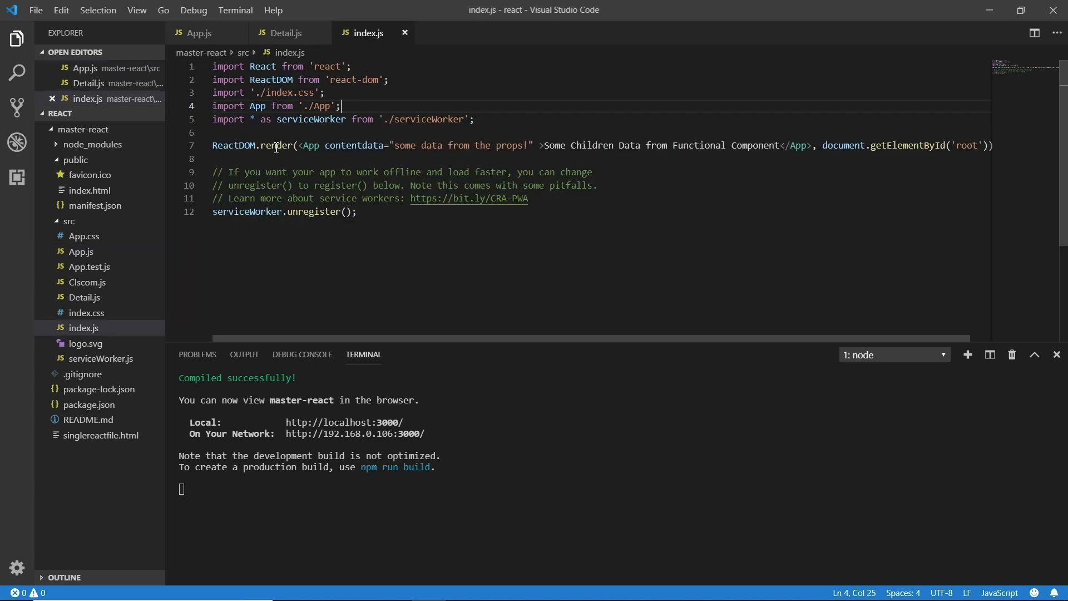
pyautogui.click(286, 32)
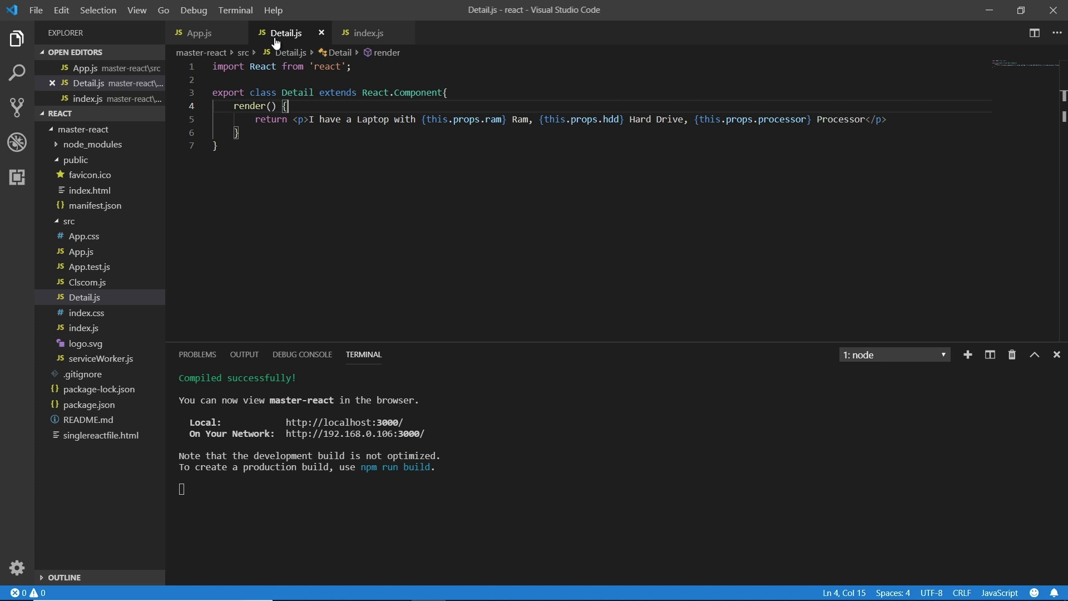
pyautogui.click(198, 32)
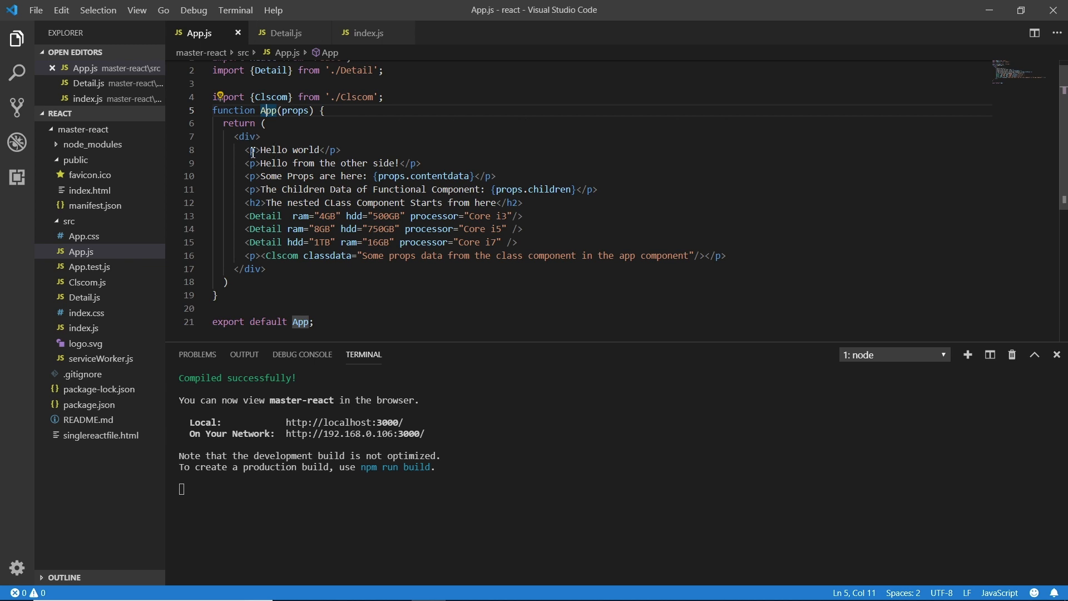
pyautogui.click(284, 32)
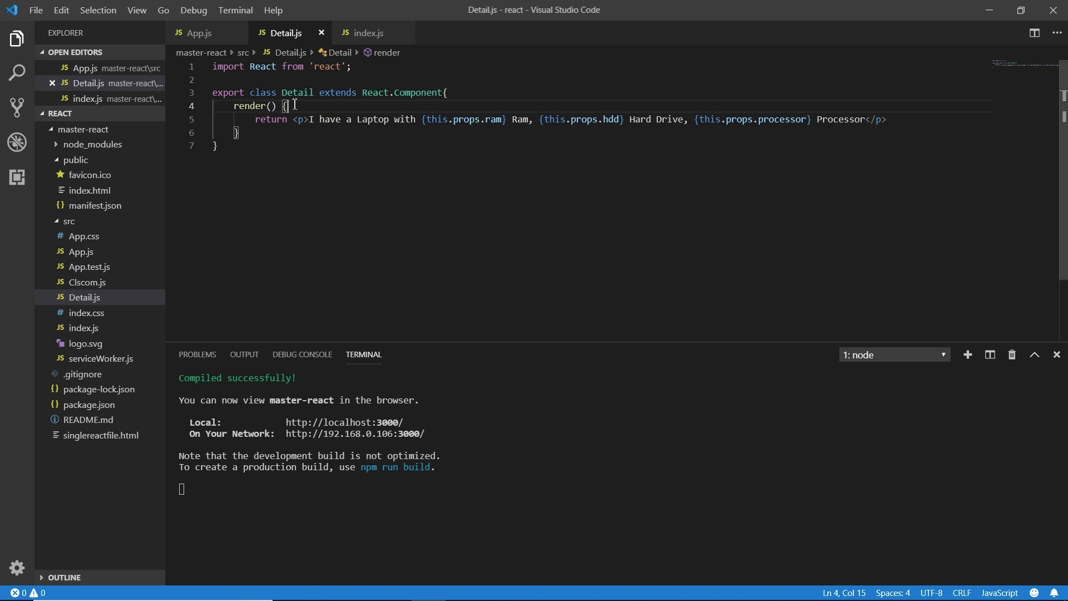
pyautogui.moveTo(285, 32)
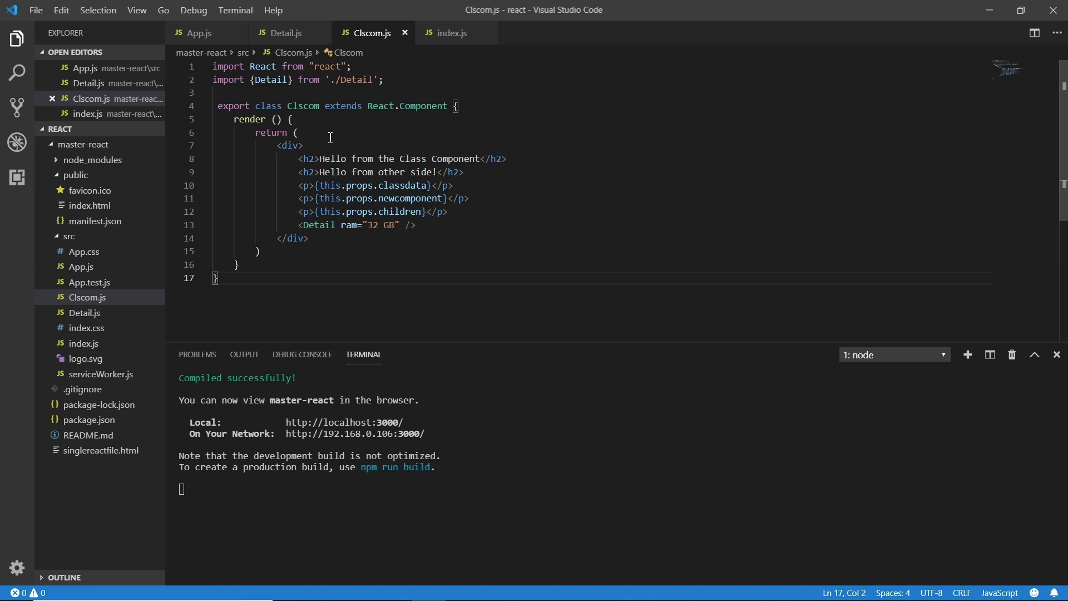
# - Declare var var1 = "64 GB" inside the Clscom class and save
pyautogui.press('Enter')
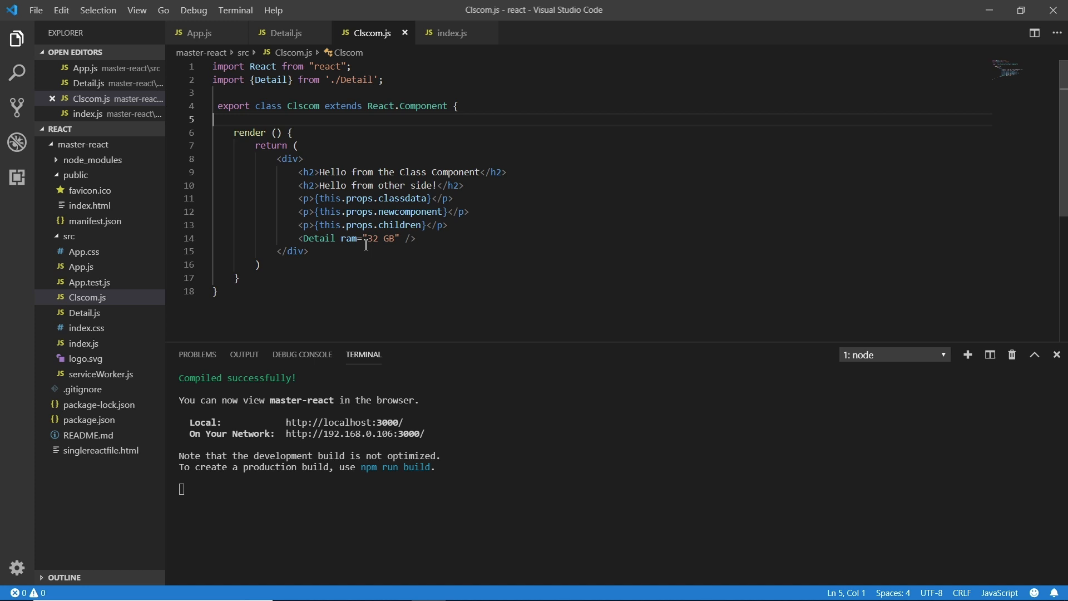
pyautogui.moveTo(348, 238)
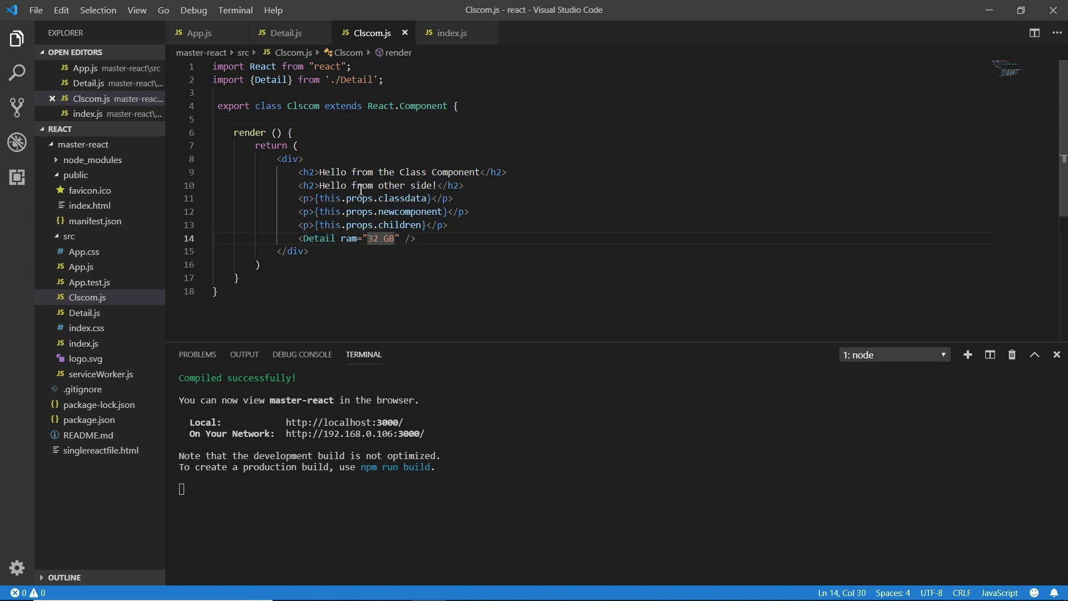
pyautogui.write('var var')
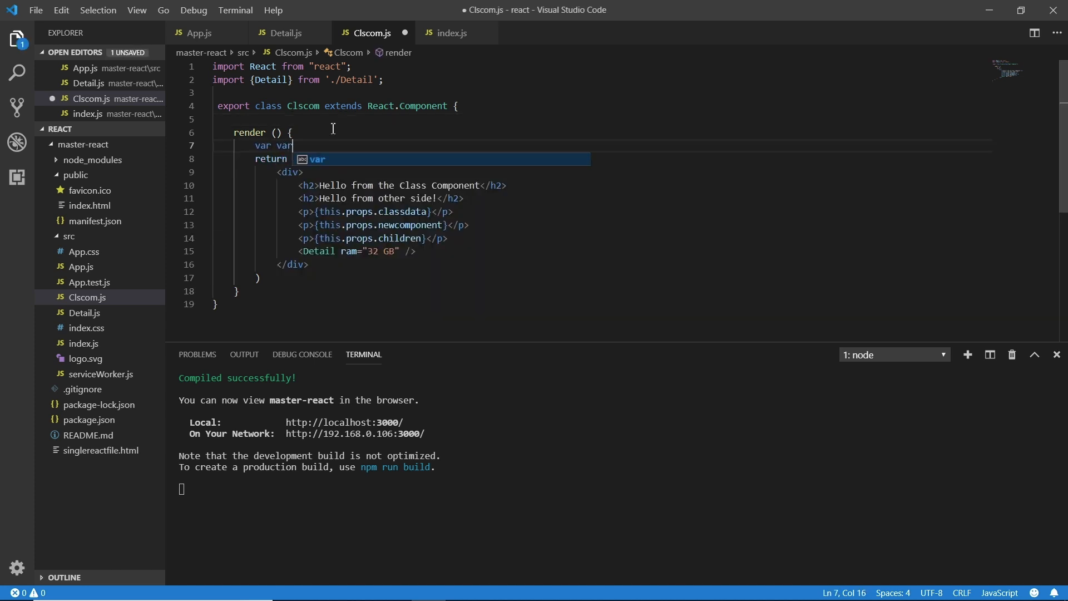
pyautogui.write('1 = ""')
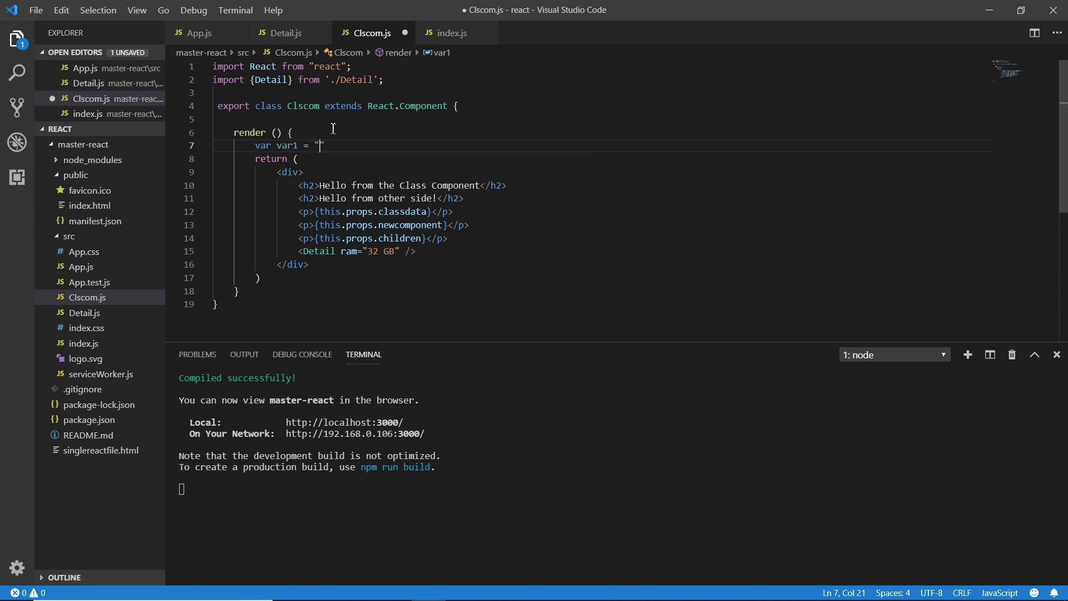
pyautogui.write('6')
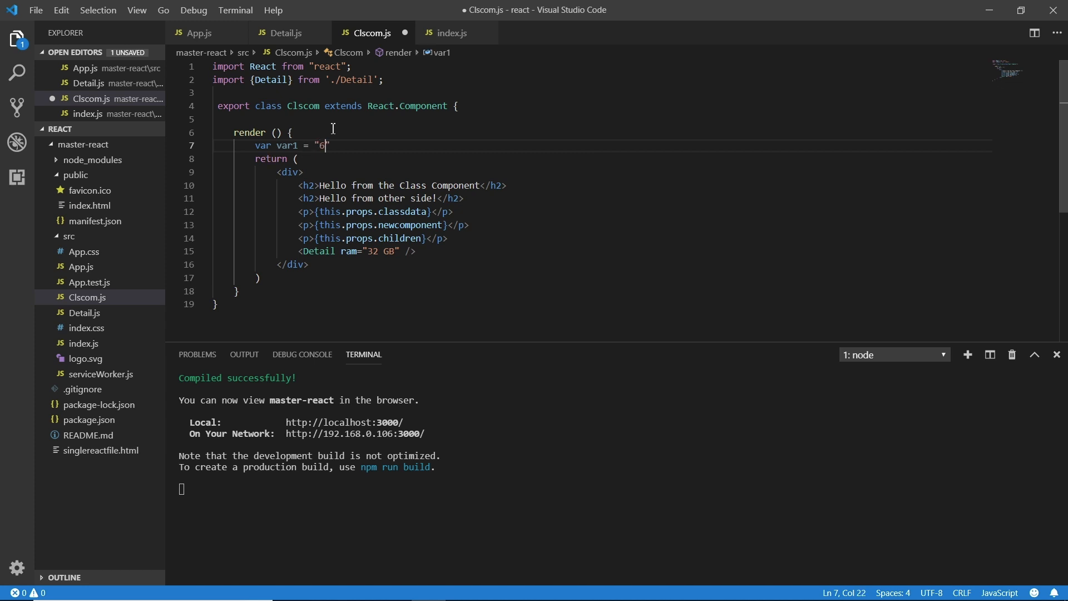
pyautogui.write('4 GB')
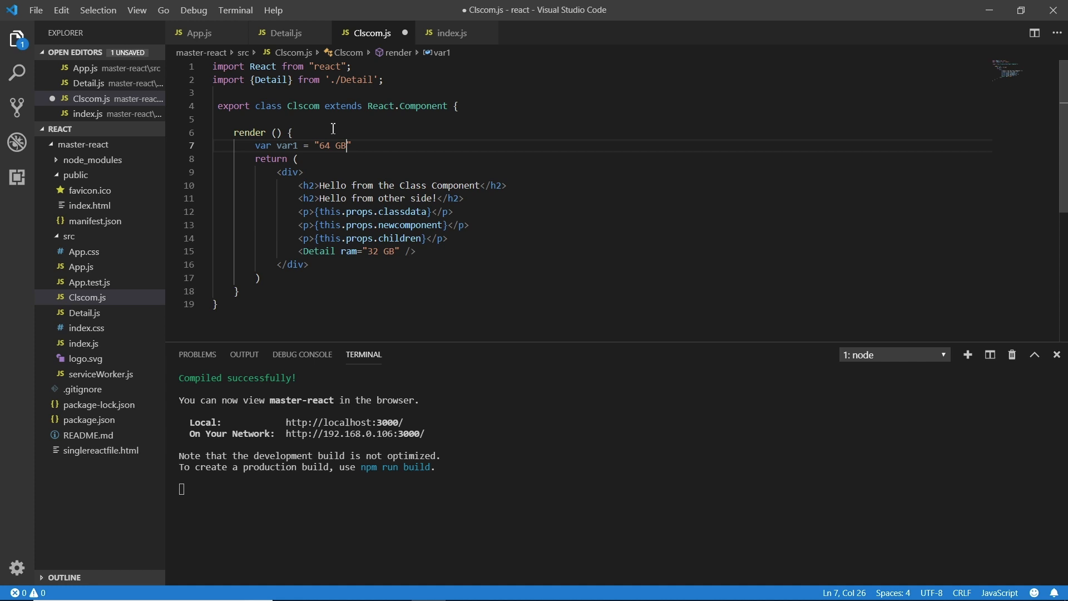
pyautogui.press('ctrl+s')
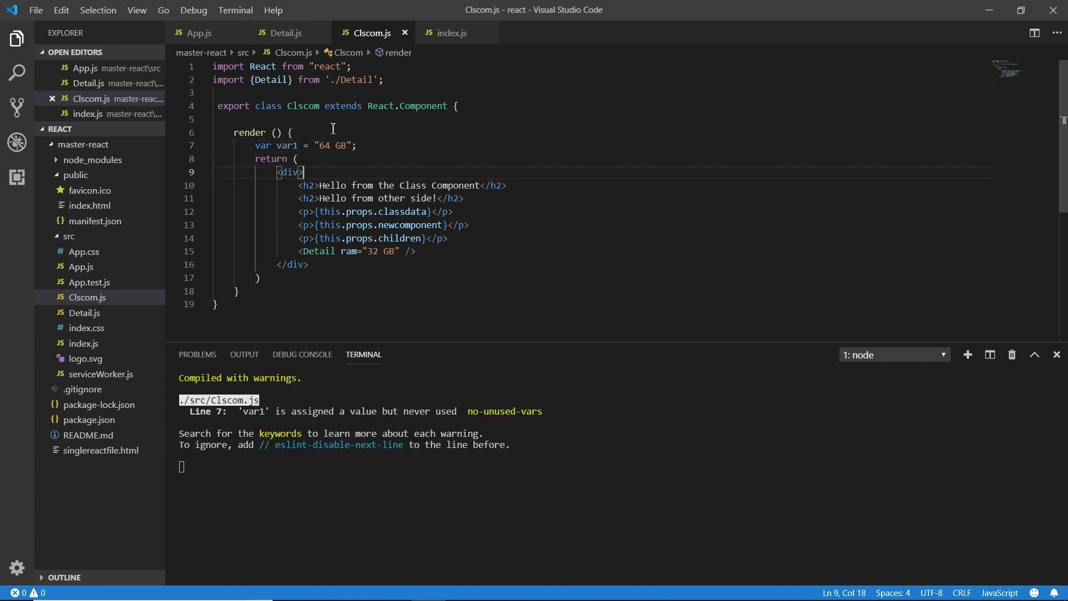
# - Replace Detail's "32 GB" ram value with {var1}
pyautogui.doubleClick(368, 250)
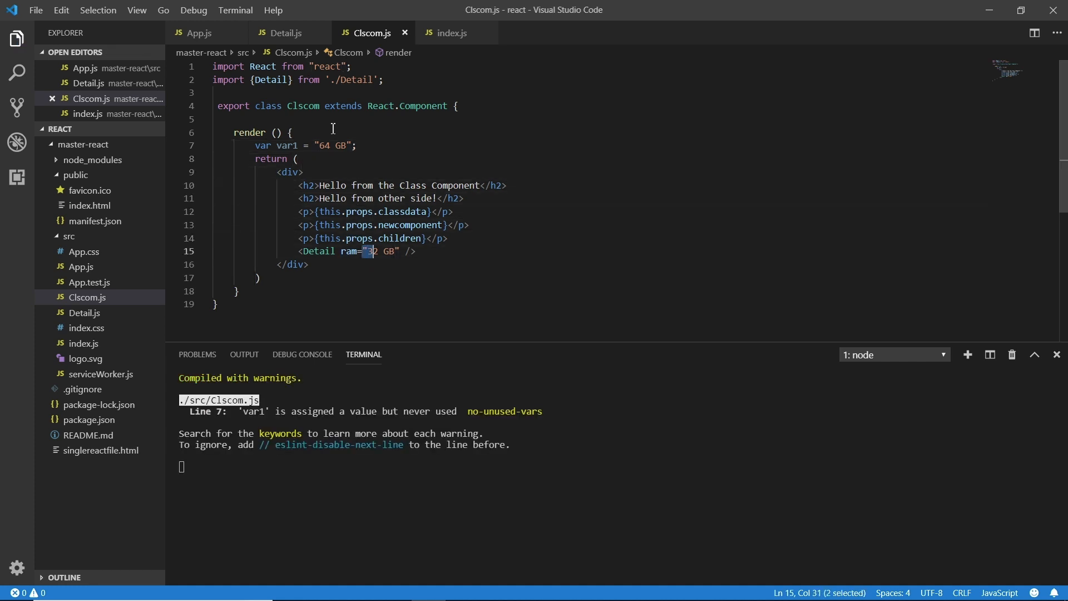
pyautogui.moveTo(370, 250); pyautogui.dragTo(400, 250)
pyautogui.write('{va')
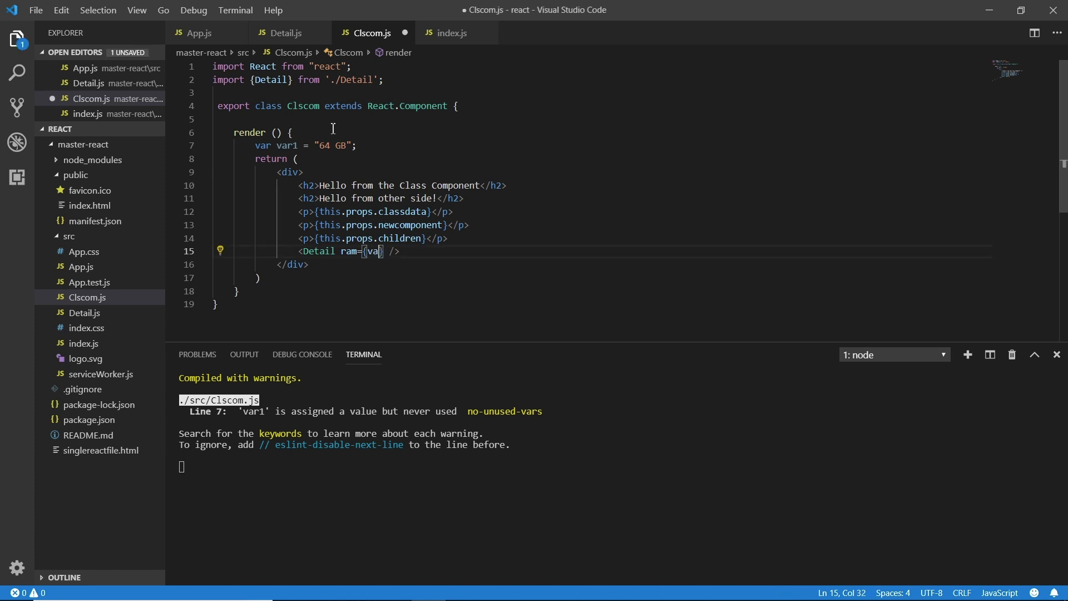
pyautogui.write('r1')
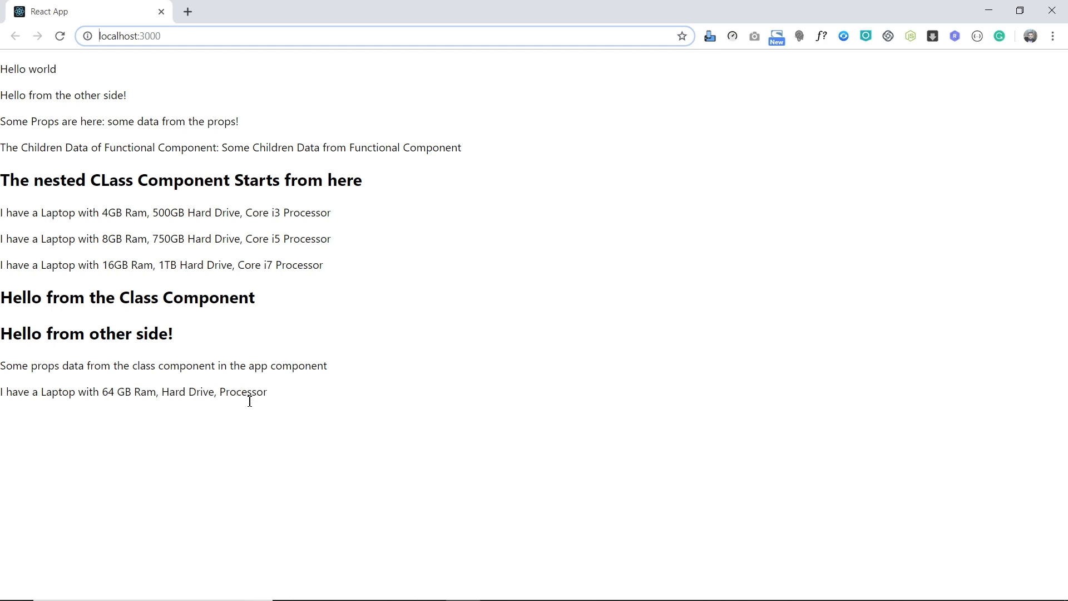
pyautogui.moveTo(125, 398)
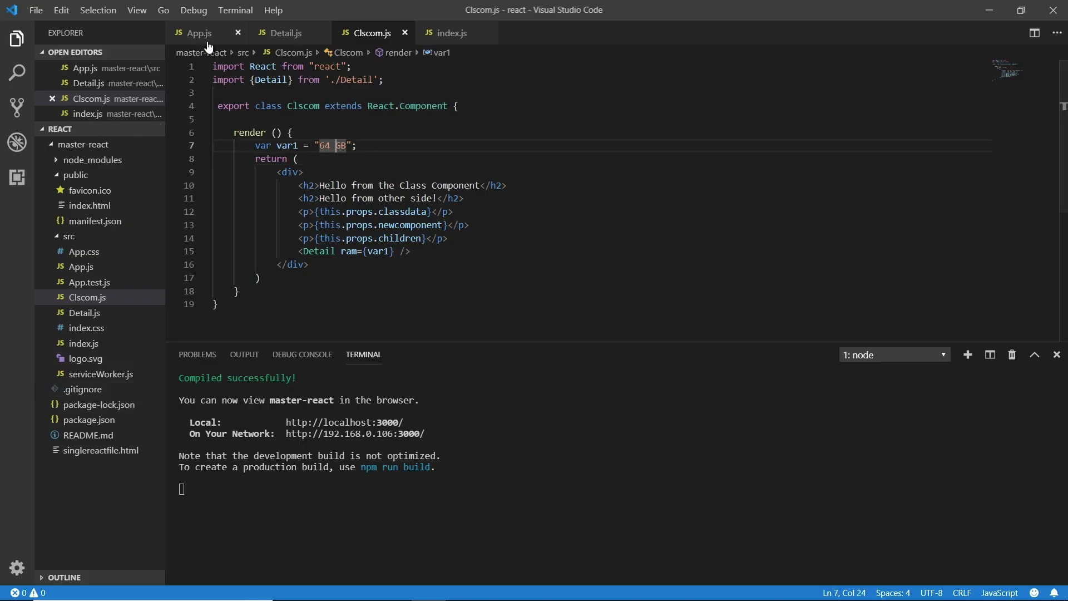
# - Undo the var1 edits in Clscom.js, delete its declaration line and start a new line
pyautogui.click(198, 32)
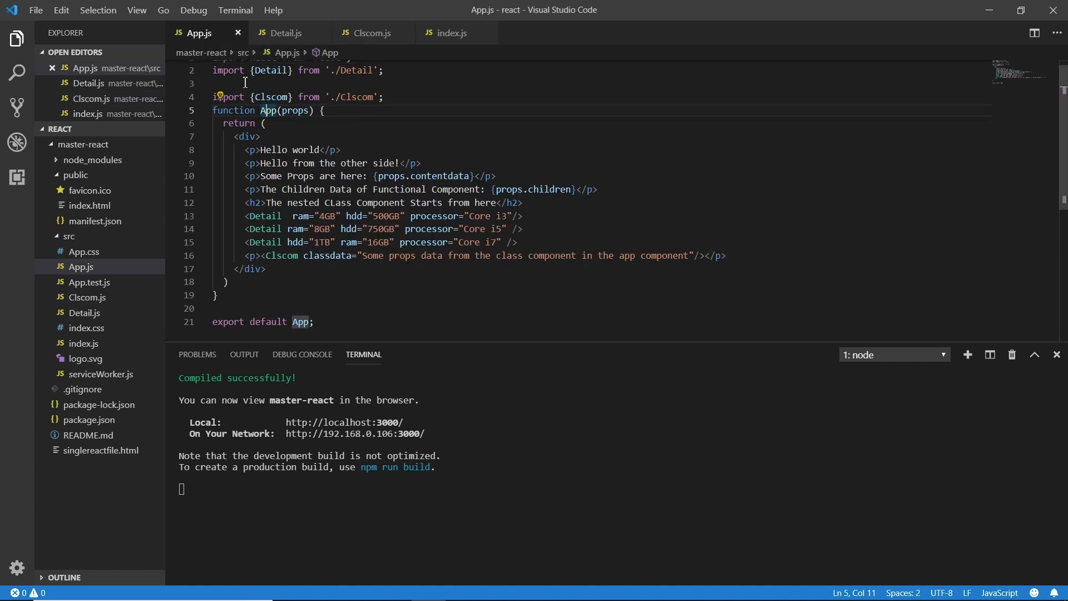
pyautogui.click(369, 32)
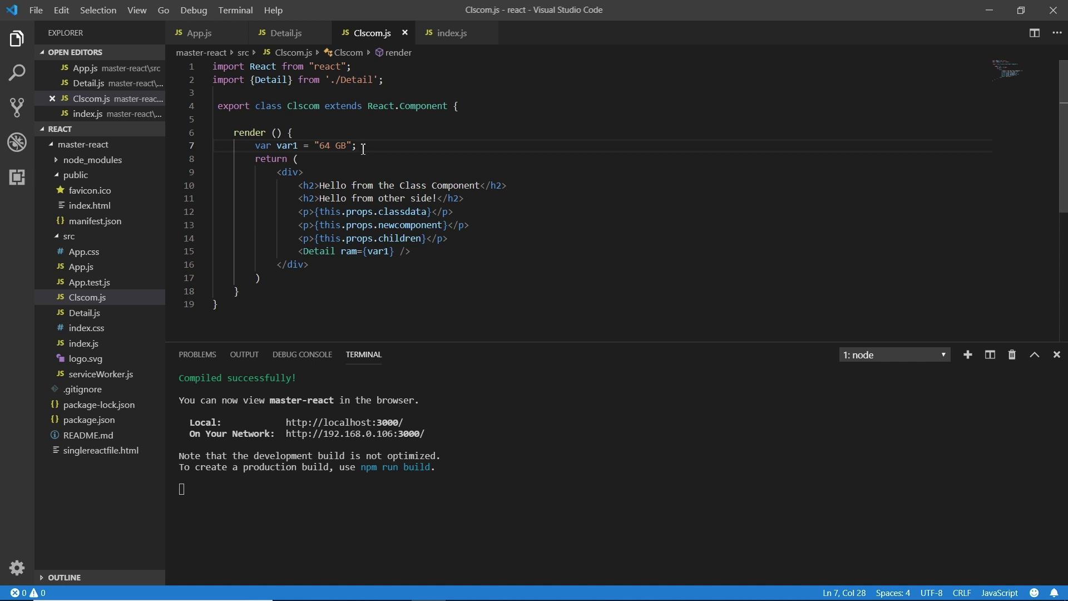
pyautogui.press('Backspace')
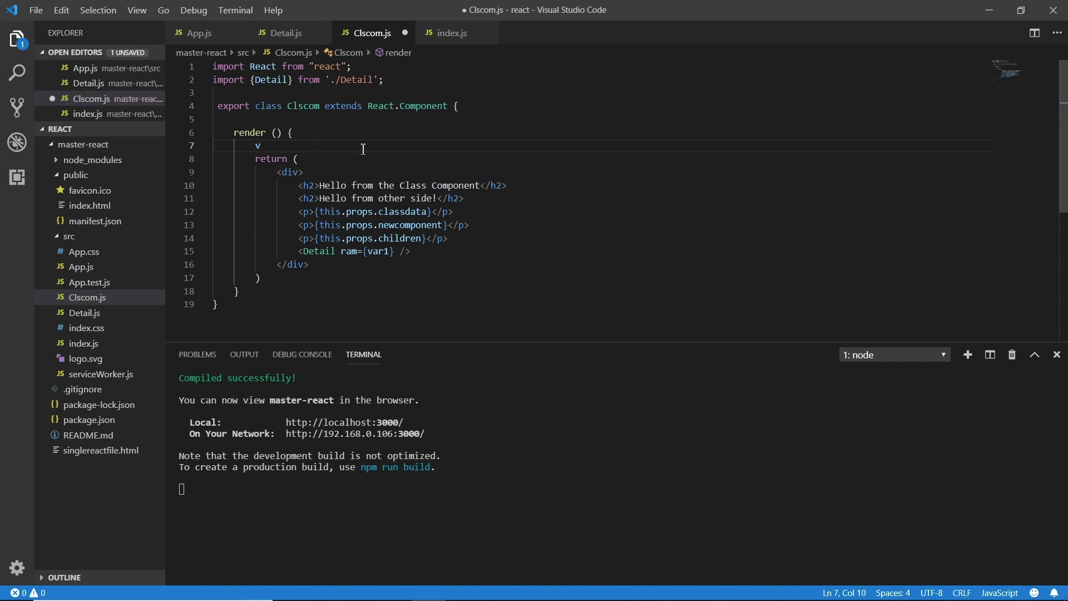
pyautogui.write('ar var1 =')
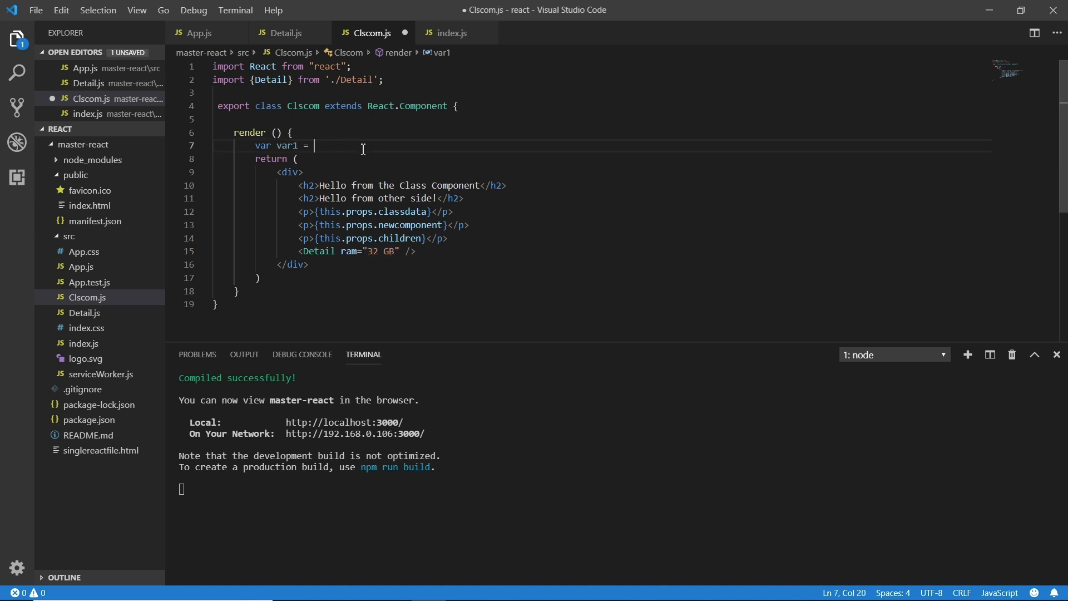
pyautogui.press('BackSpace')
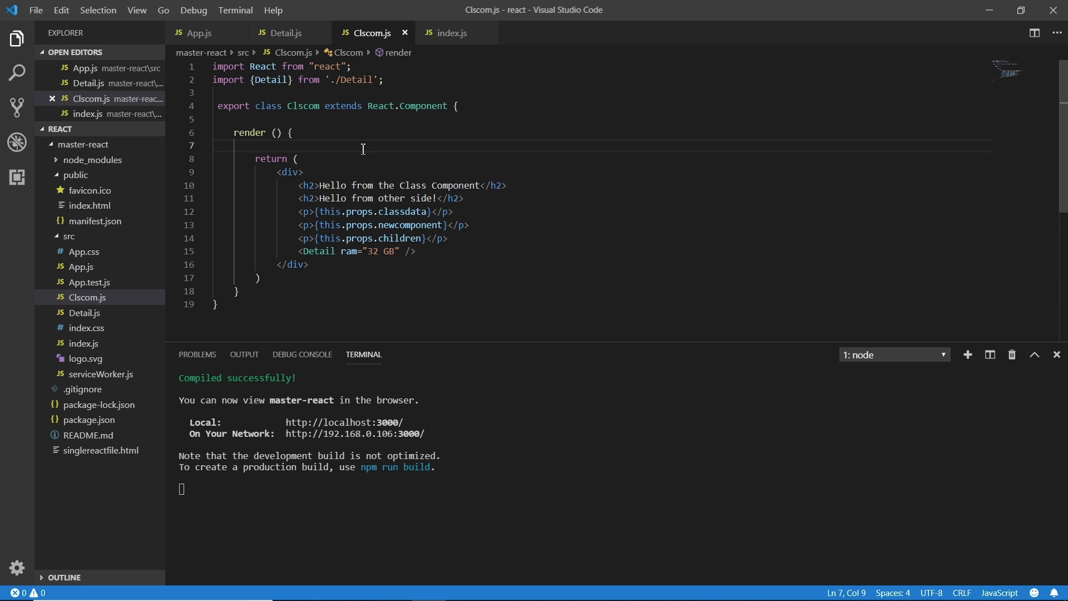
pyautogui.write('s')
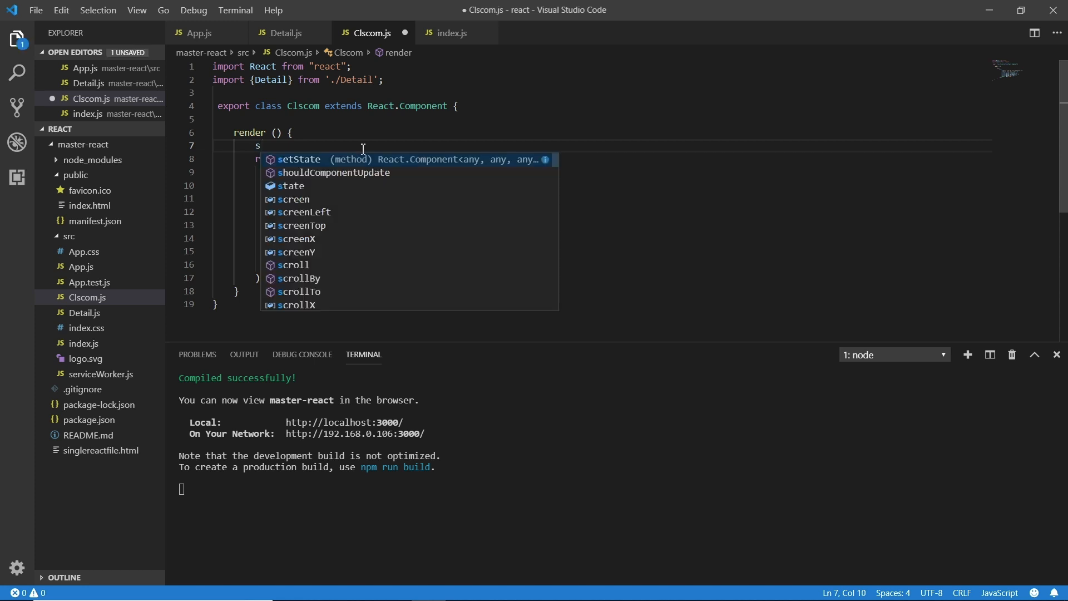
# - Define state = { laptops: [] } in Clscom.js and save
pyautogui.write('tate =')
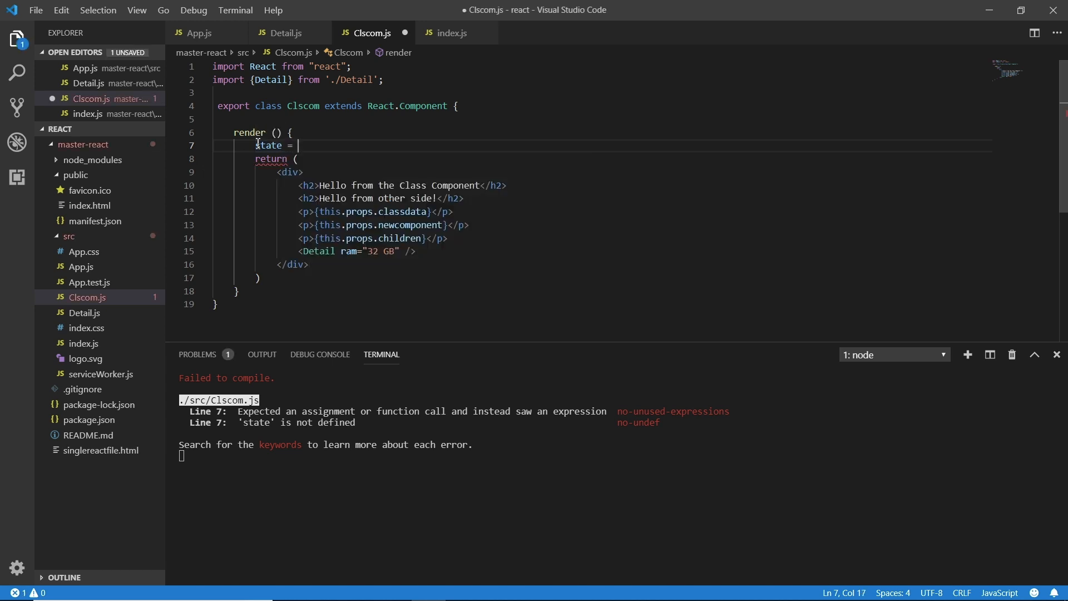
pyautogui.write('{}')
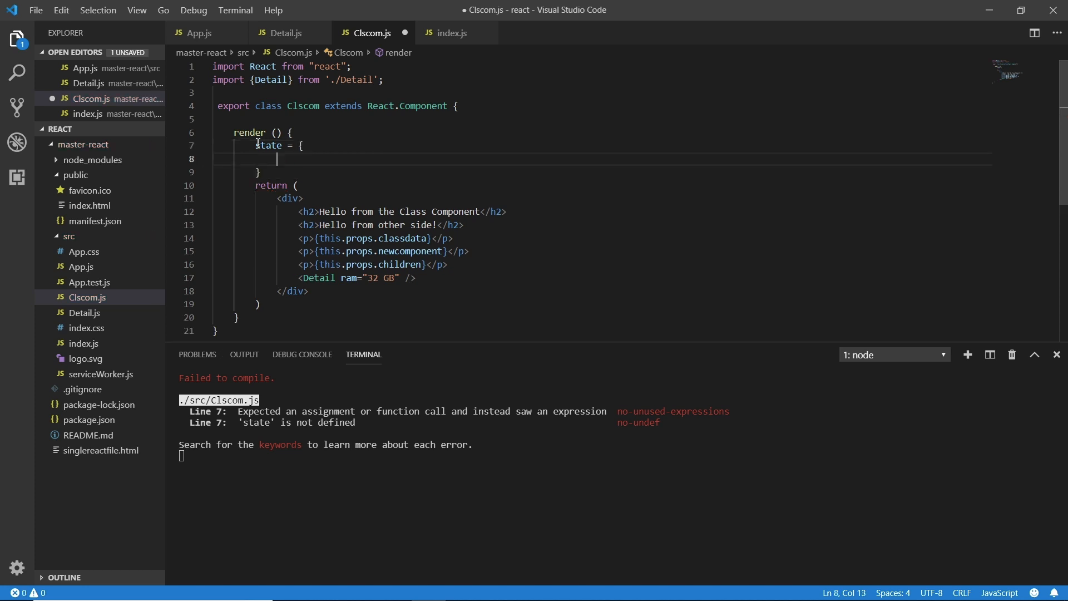
pyautogui.press('ctrl+s')
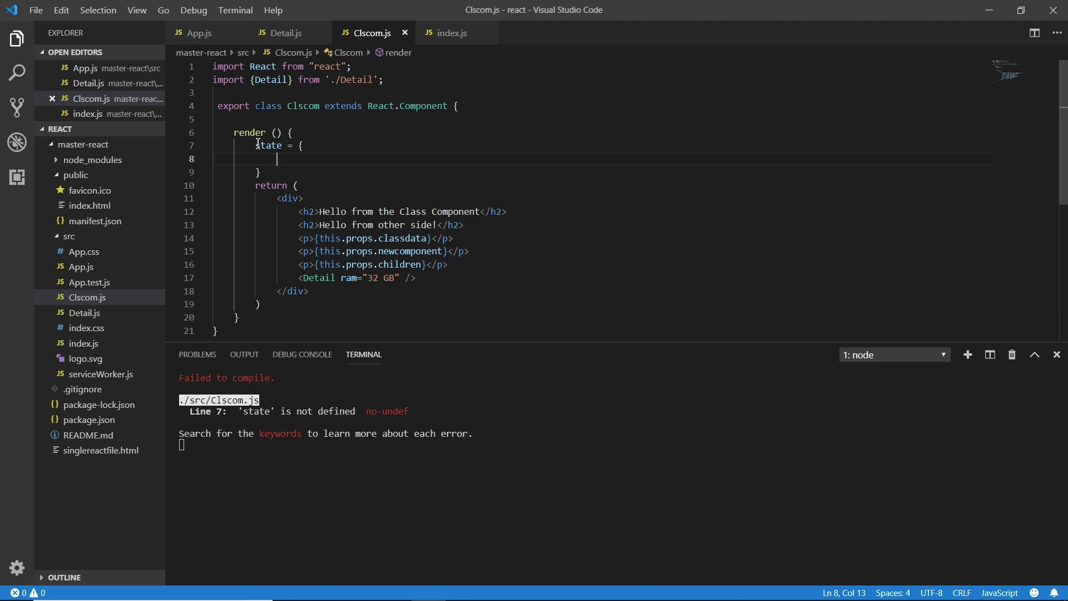
pyautogui.write('lap')
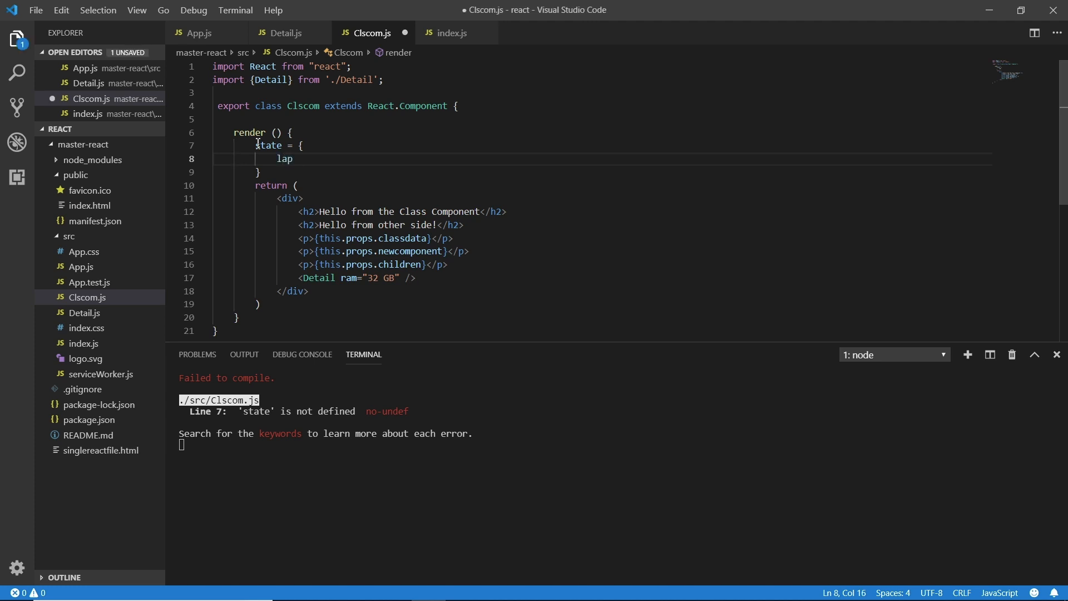
pyautogui.write('tops')
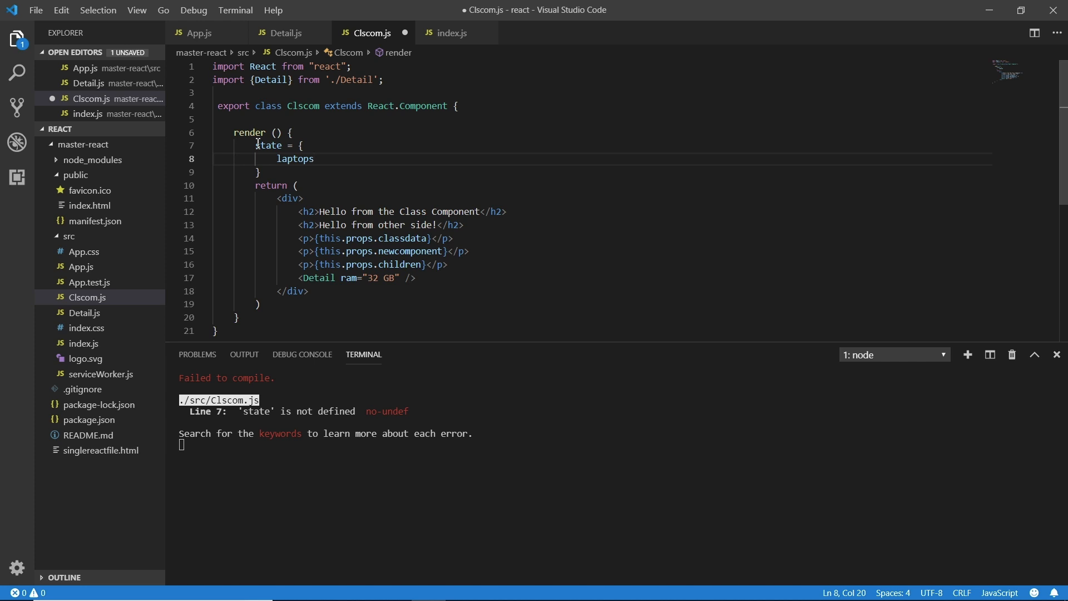
pyautogui.write(': []')
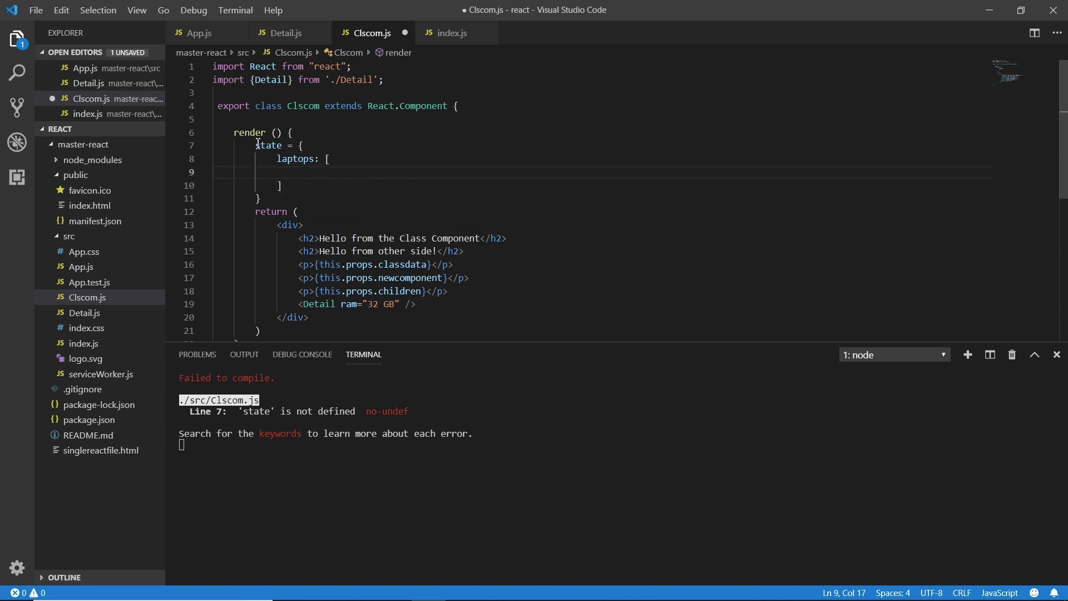
# - Add a first laptops entry with ram: "128 GB", fixing the duplicated GB
pyautogui.write('{}')
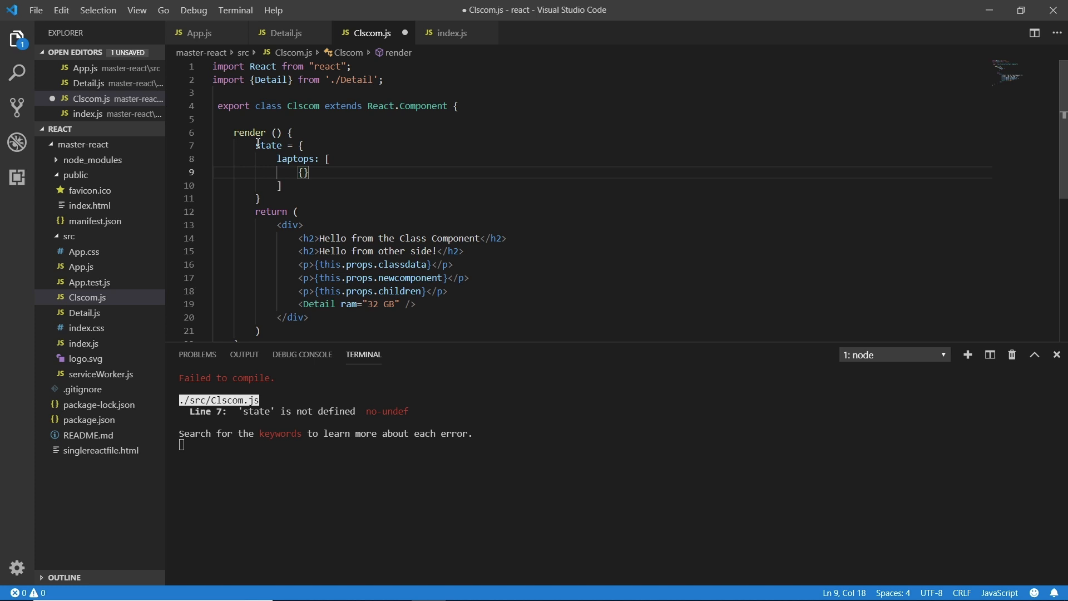
pyautogui.write('ram:')
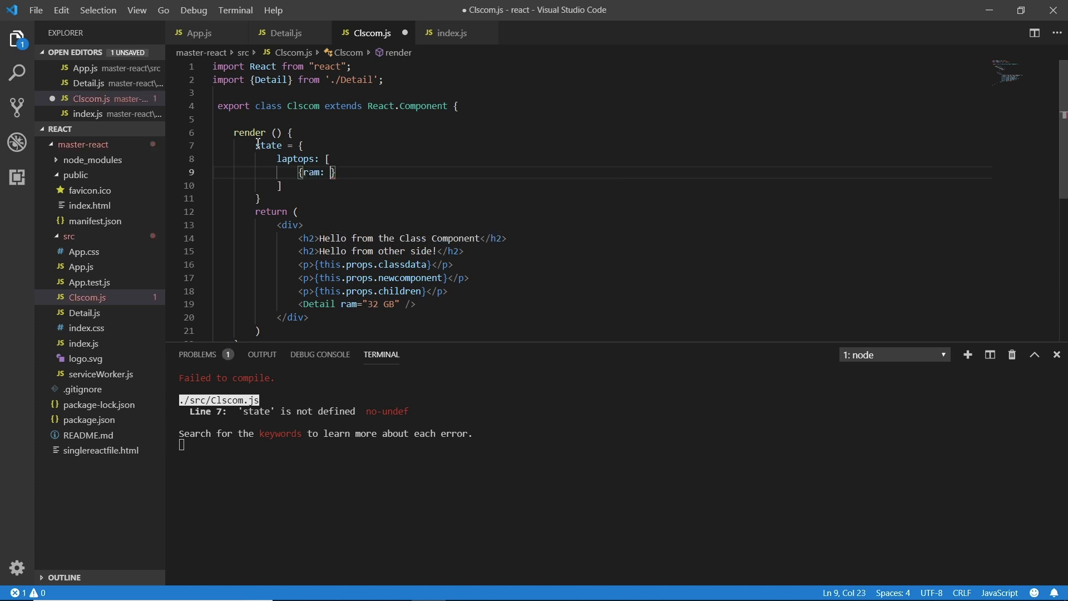
pyautogui.write('""')
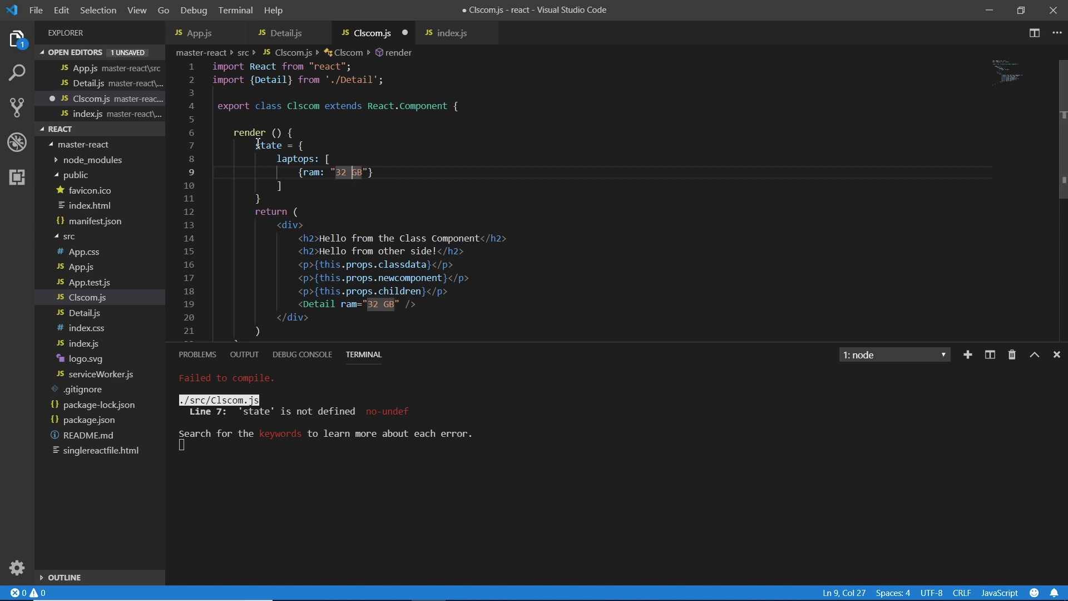
pyautogui.doubleClick(339, 172)
pyautogui.write('128 GB')
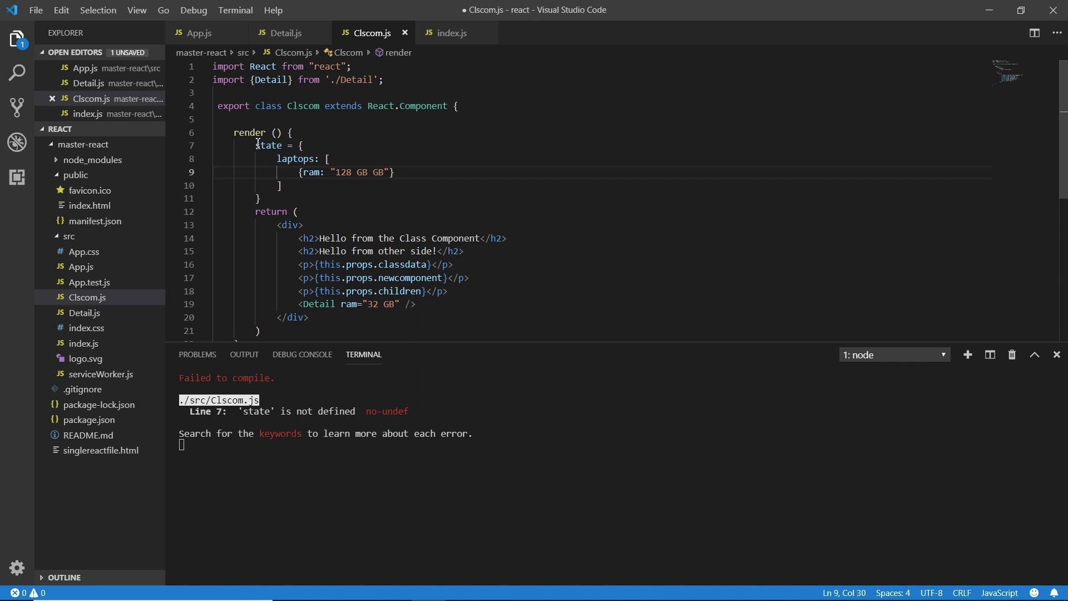
pyautogui.press('BackSpace')
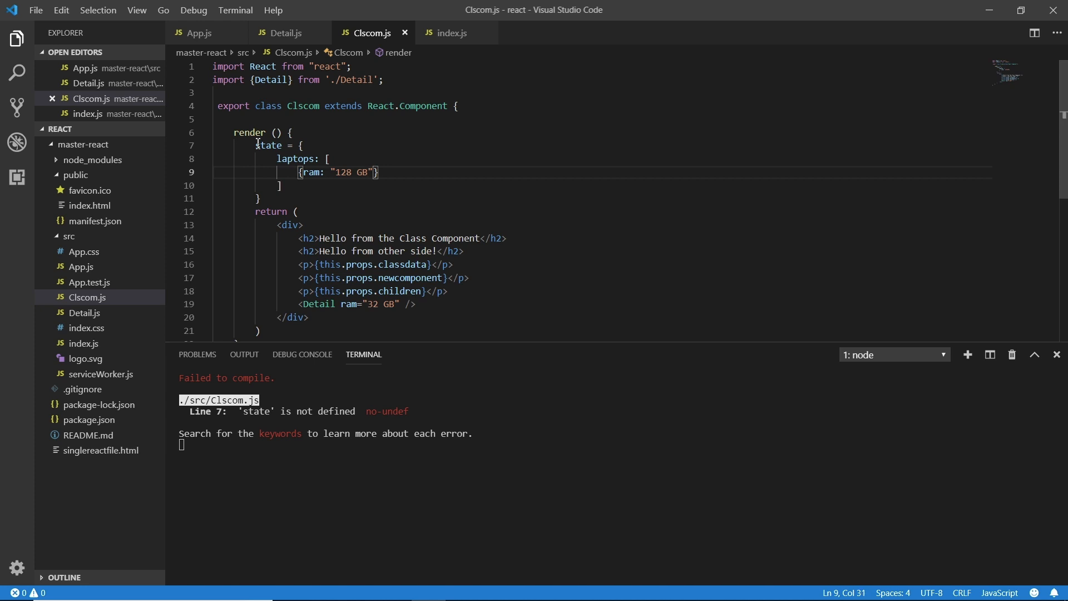
pyautogui.write(',')
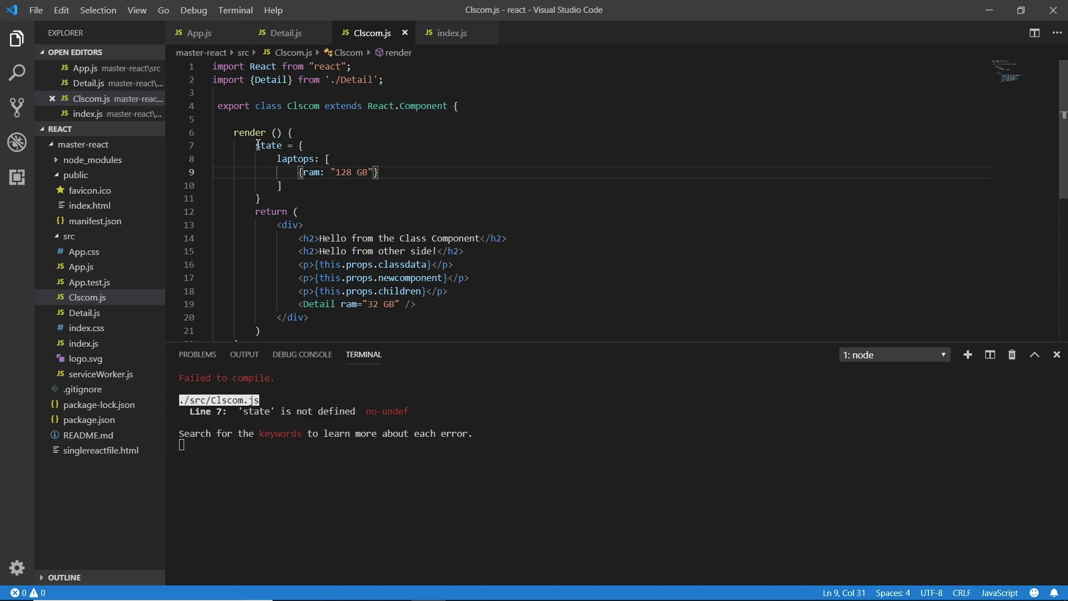
pyautogui.moveTo(451, 32)
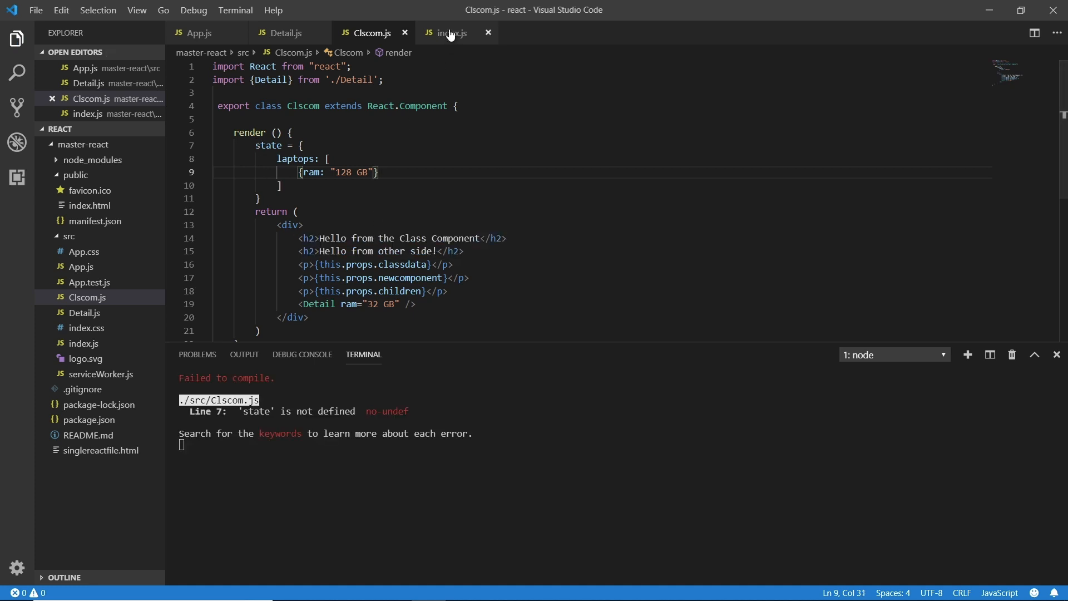
pyautogui.click(285, 32)
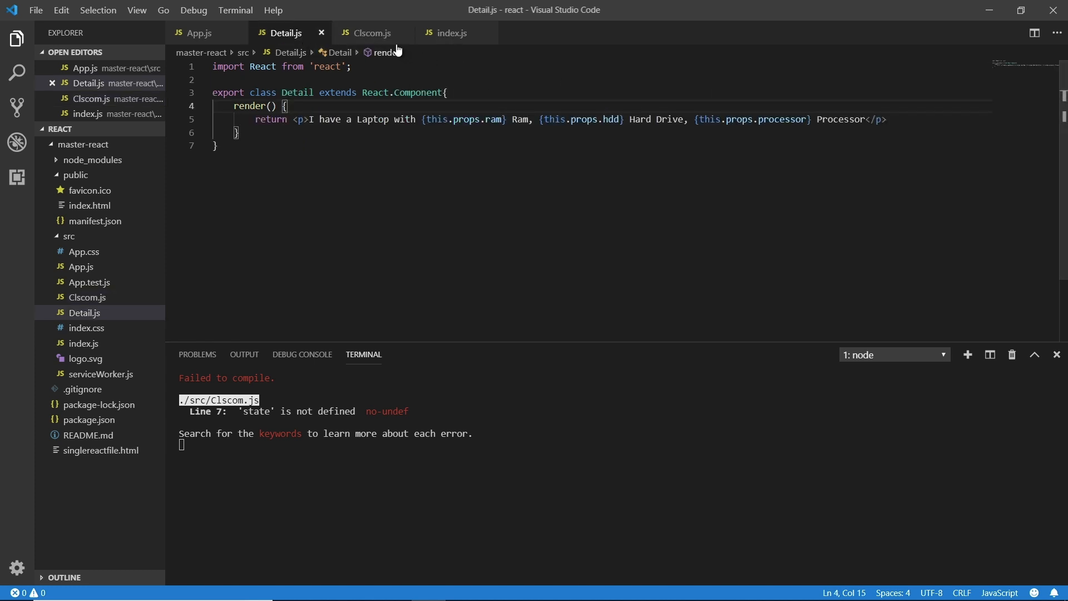
pyautogui.click(370, 32)
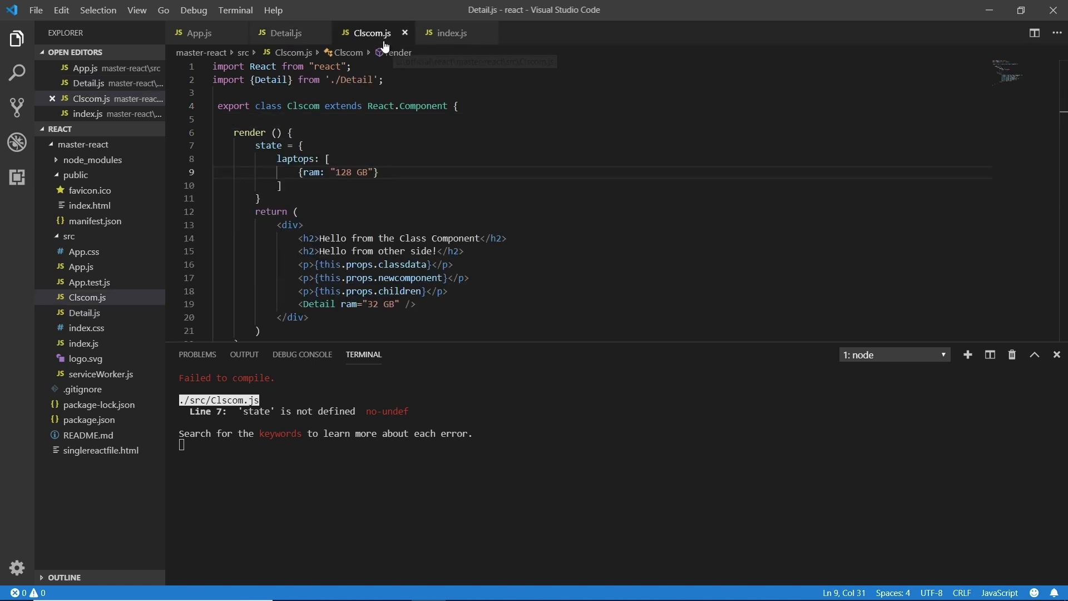
# - Add hdd: "2 TB" and processor: "Core i7" to the first laptop entry and save
pyautogui.write(', hdd: "')
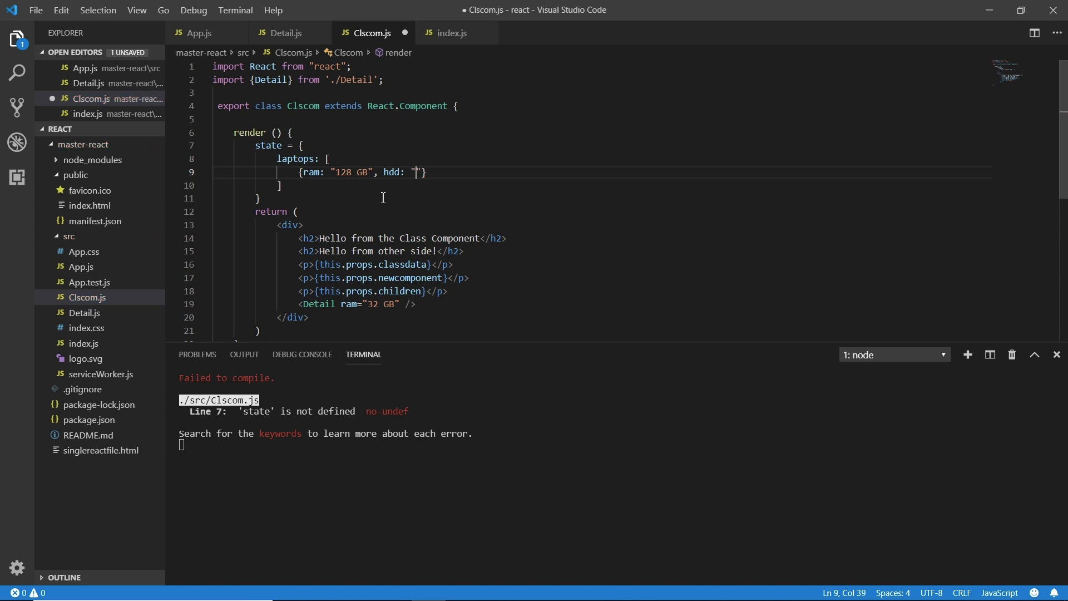
pyautogui.write('2 TB')
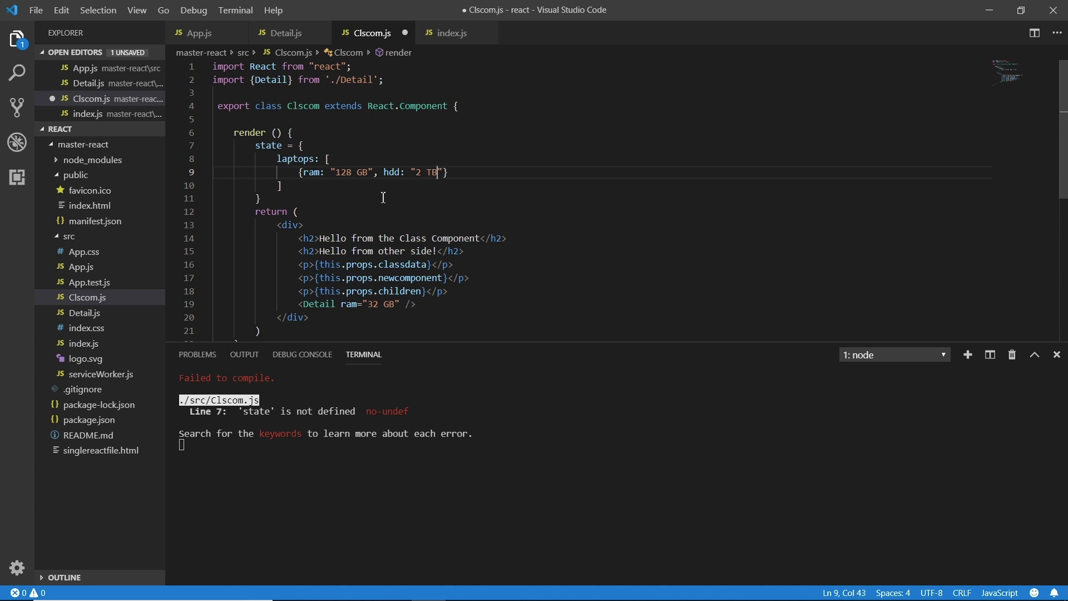
pyautogui.write(',')
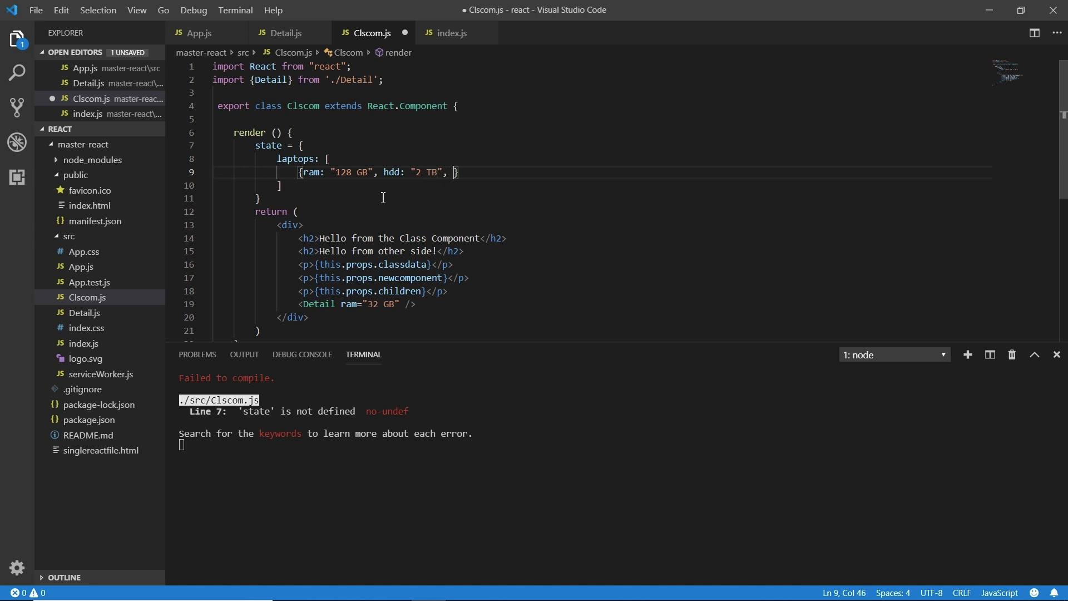
pyautogui.write('prove')
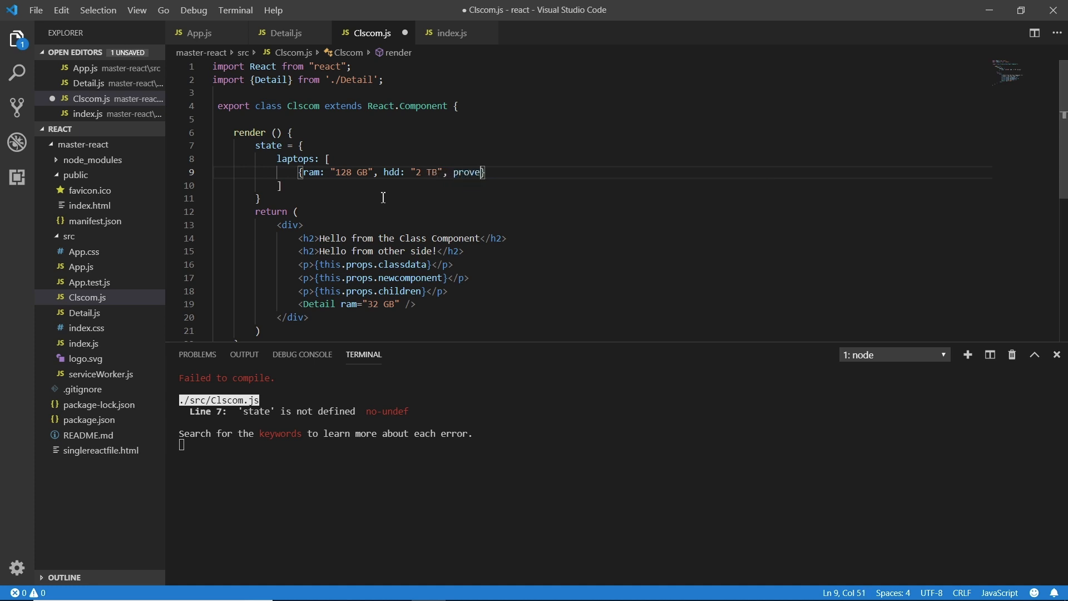
pyautogui.press('BackSpace')
pyautogui.write('cessor: "')
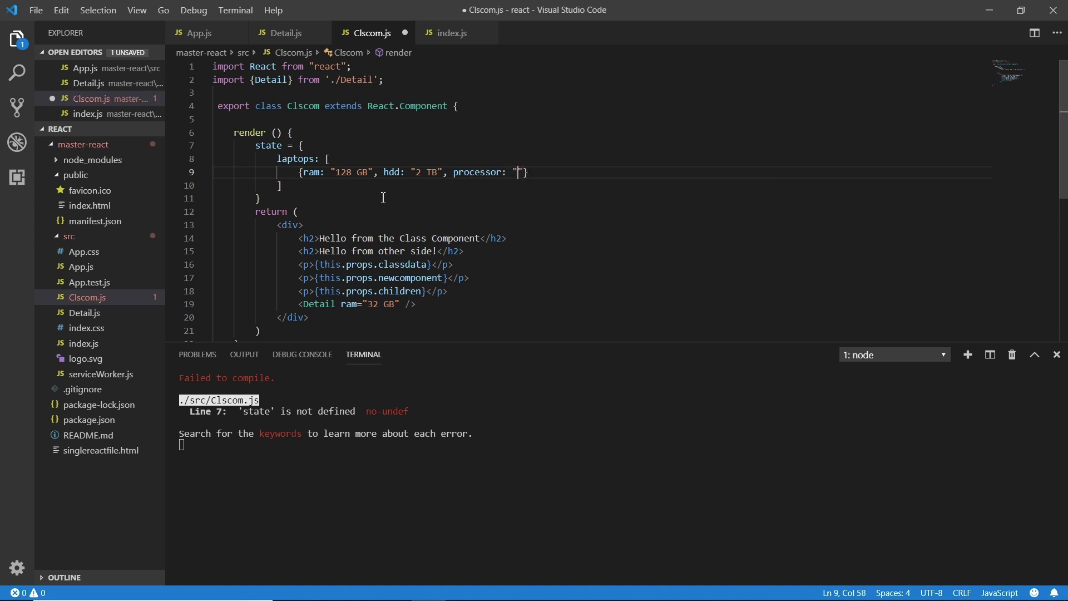
pyautogui.write('c')
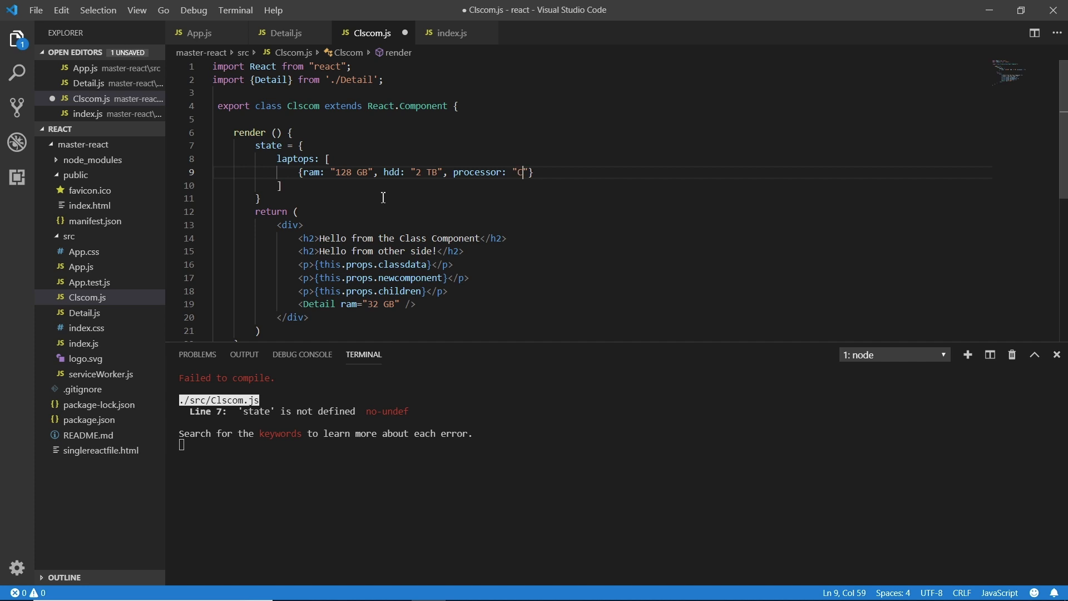
pyautogui.write('ore i7')
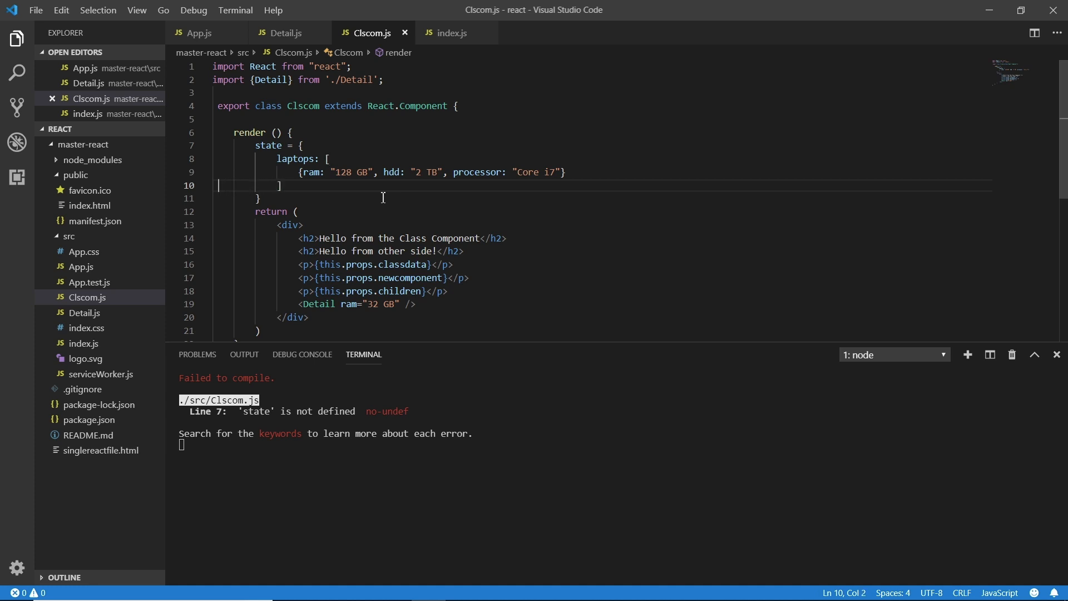
# - Start a second laptops entry with ram: "256 GB"
pyautogui.write('{}')
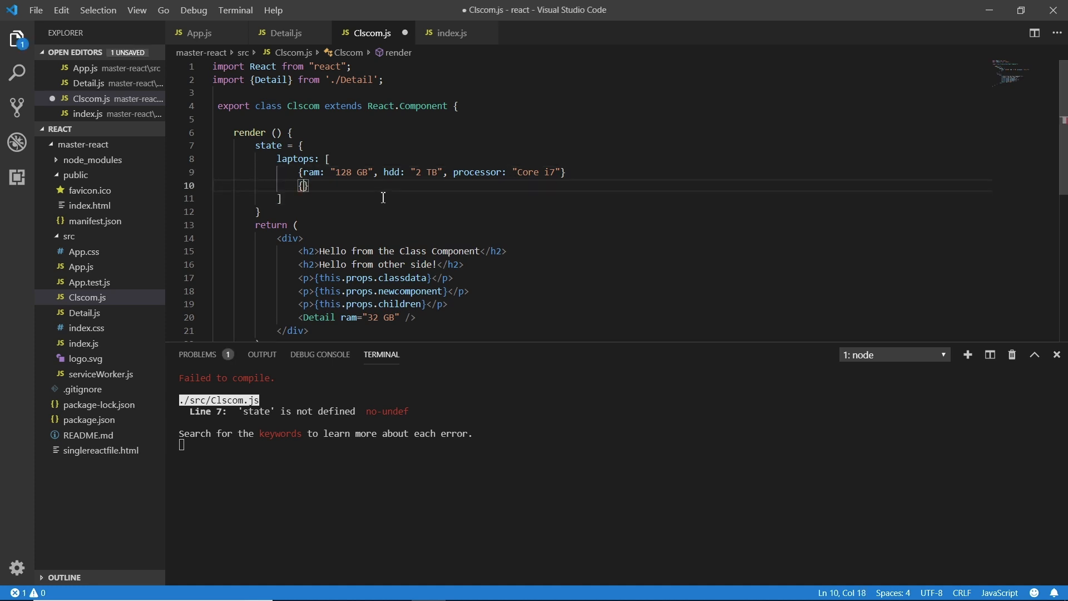
pyautogui.write('ram')
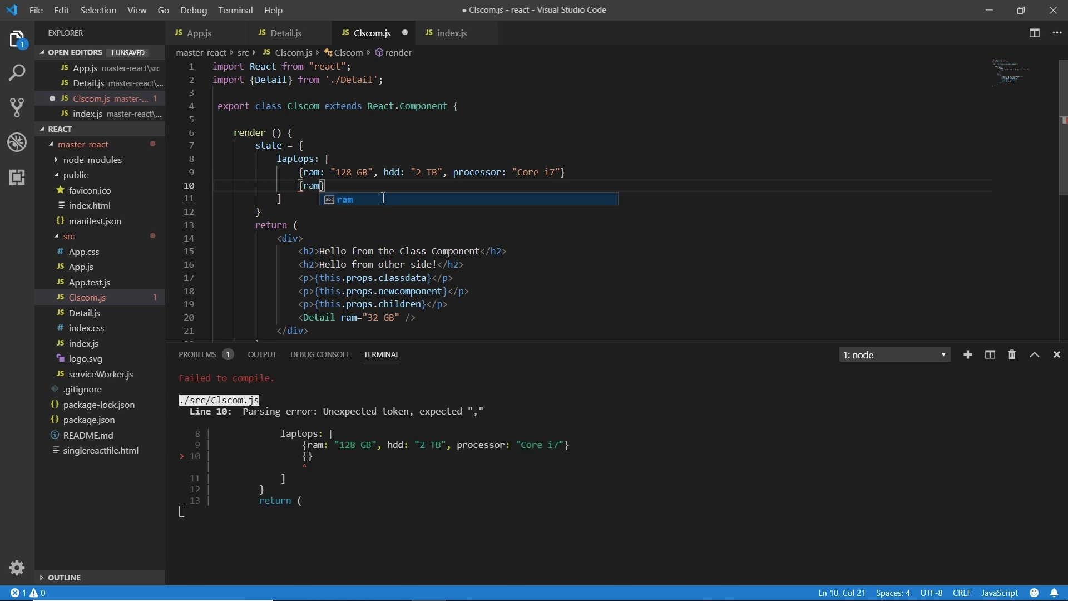
pyautogui.write(': ""')
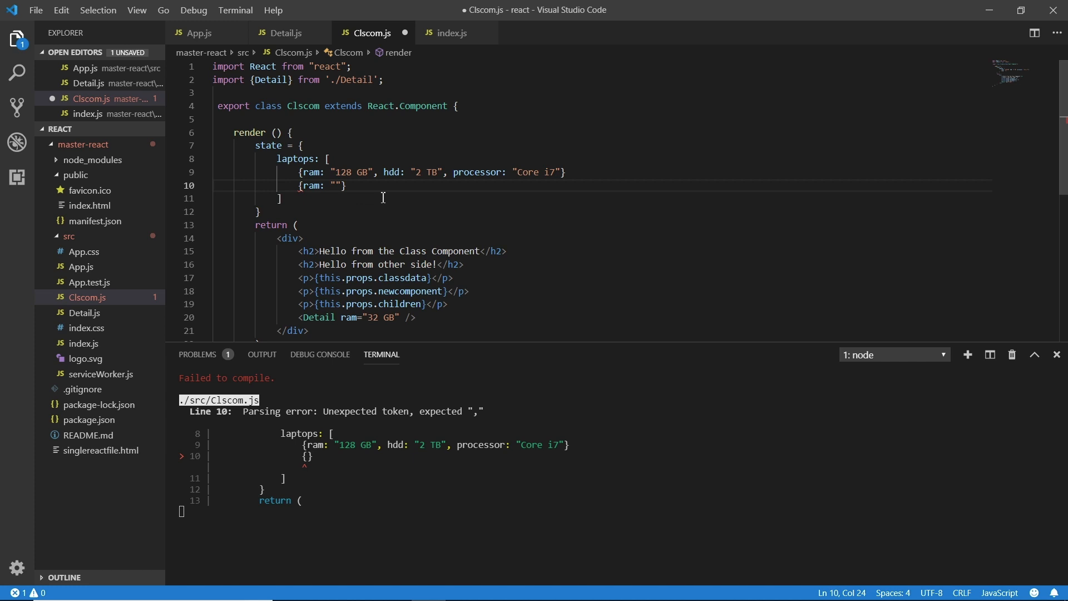
pyautogui.click(335, 186)
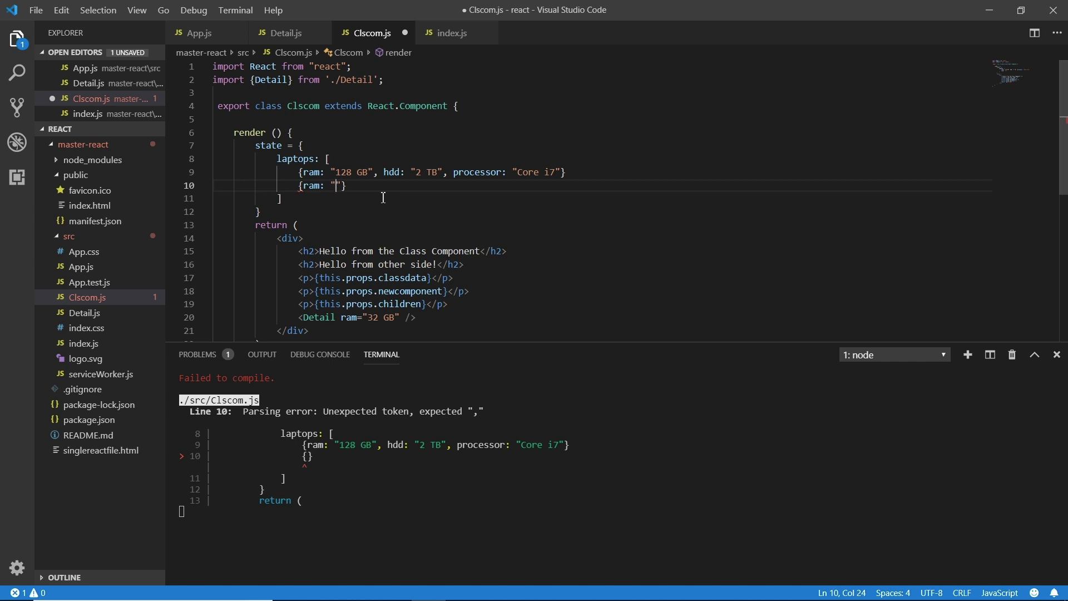
pyautogui.write('256 GB')
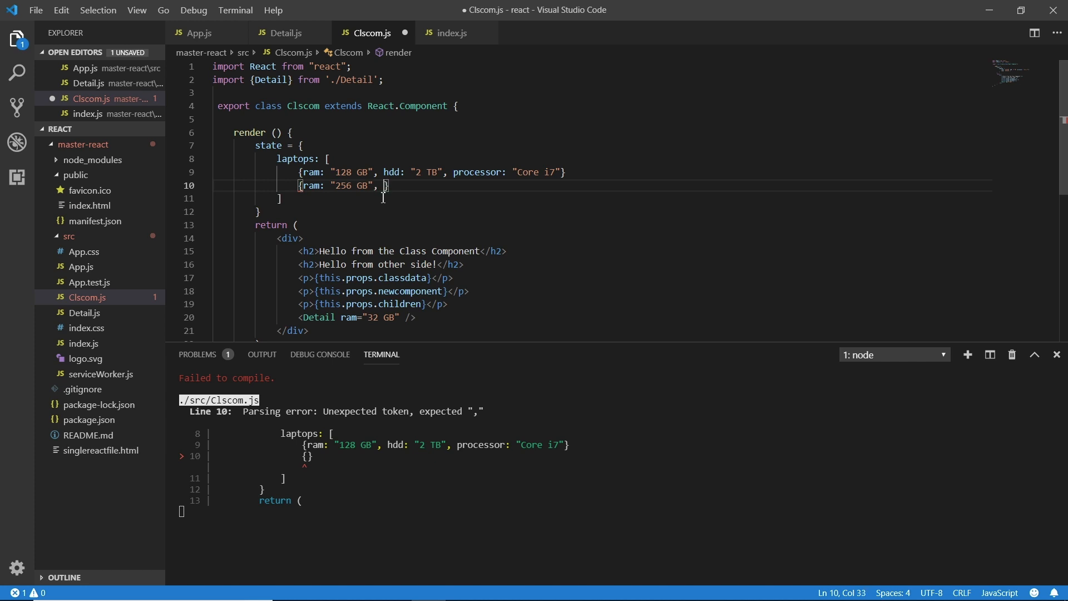
# - Give the second entry hdd: "1.5 TB" and begin its processor "Core i5" property
pyautogui.write('hdd:')
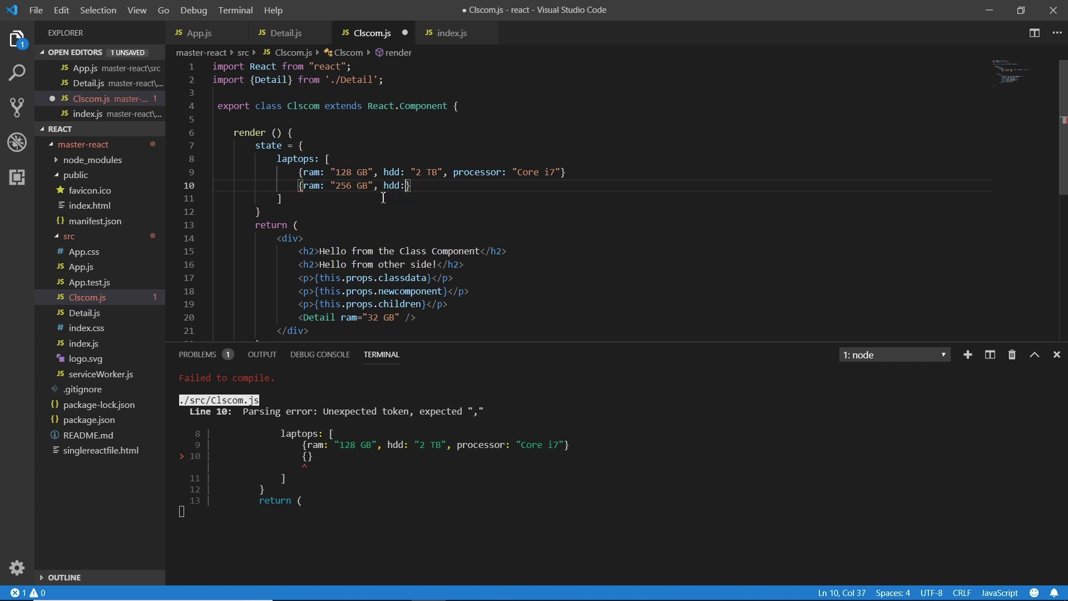
pyautogui.write('1.5')
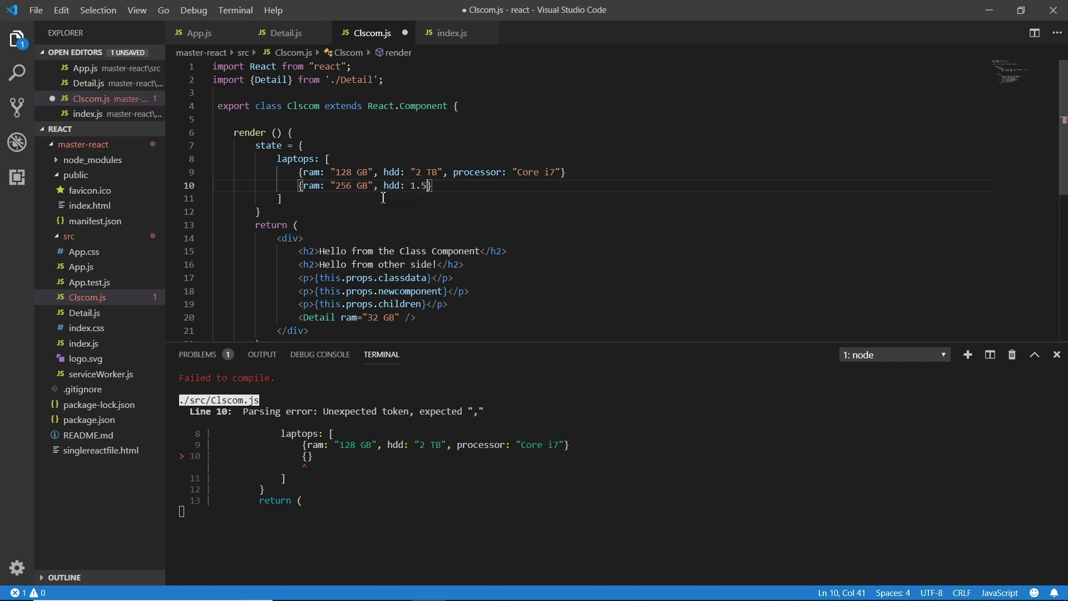
pyautogui.write('"1"')
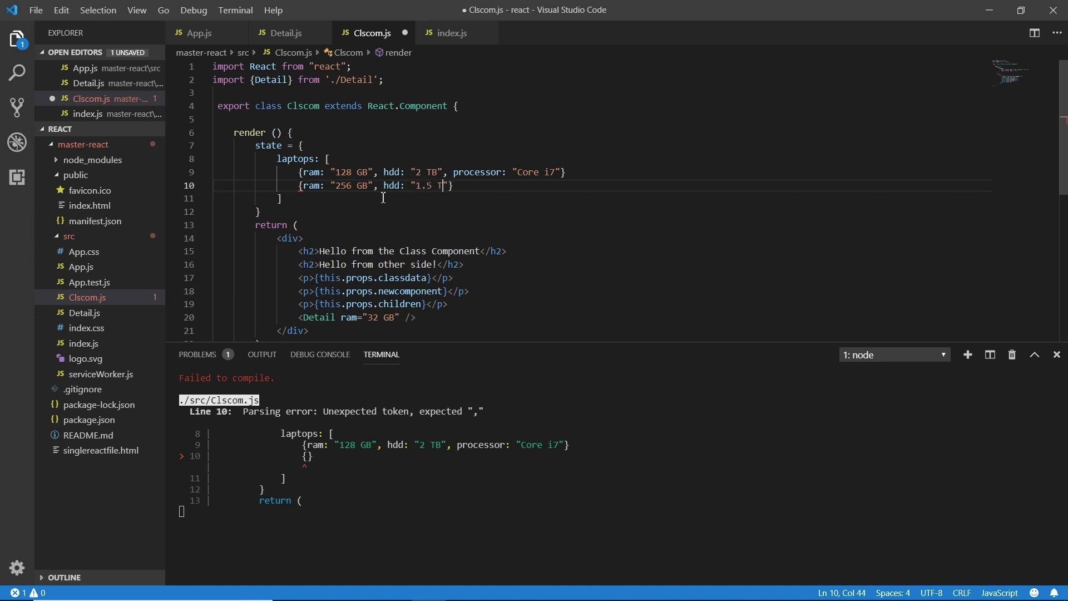
pyautogui.write('B')
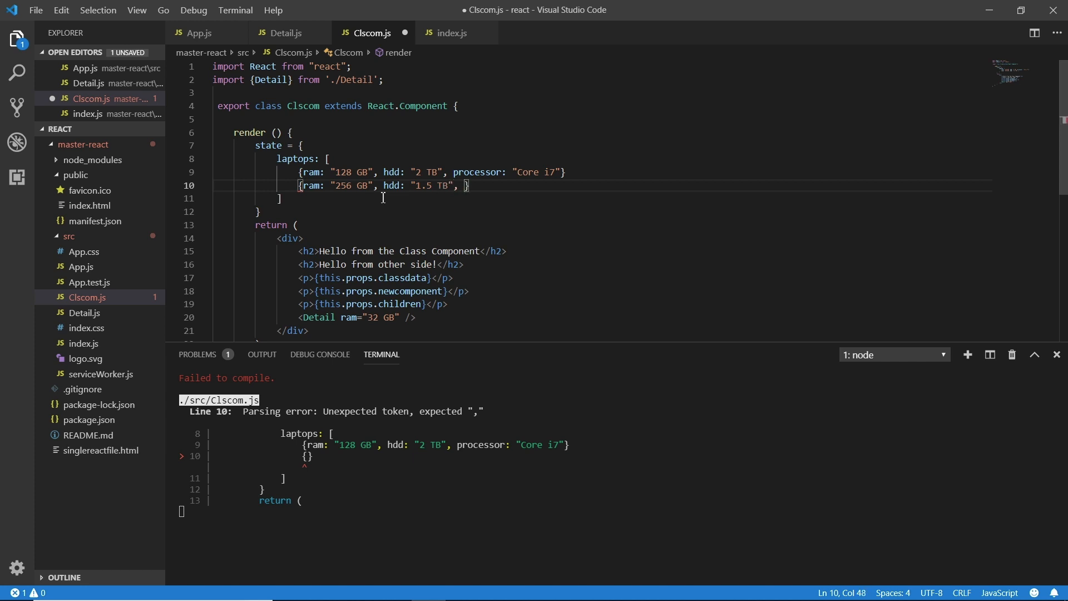
pyautogui.write('processor: "Core i5')
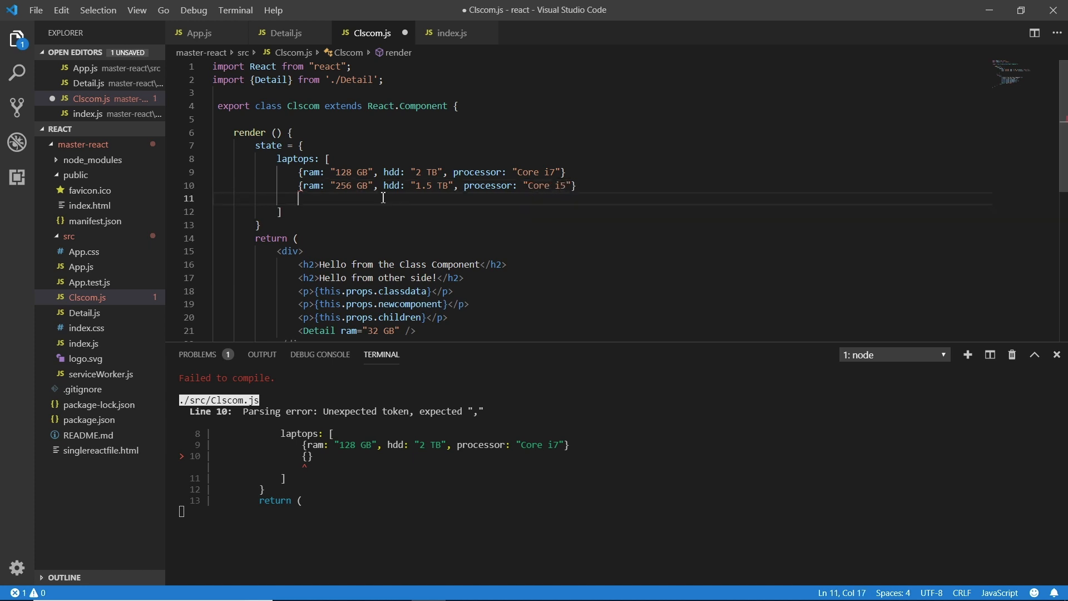
# - Add a third laptops entry with ram: "512 GB", hdd: "5 TB" and an empty processor key
pyautogui.write('{}')
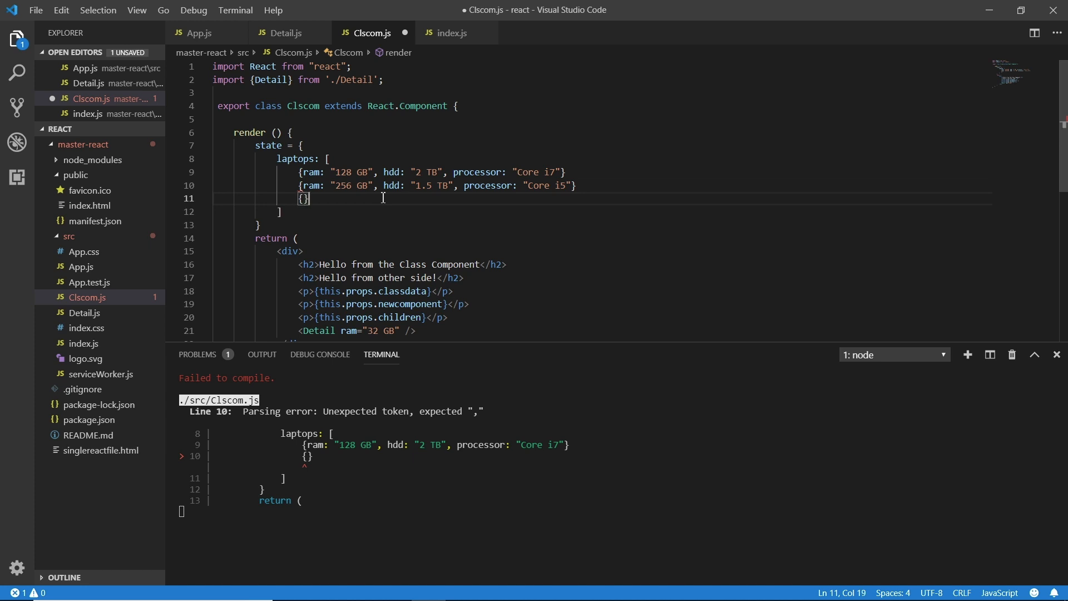
pyautogui.write('ram')
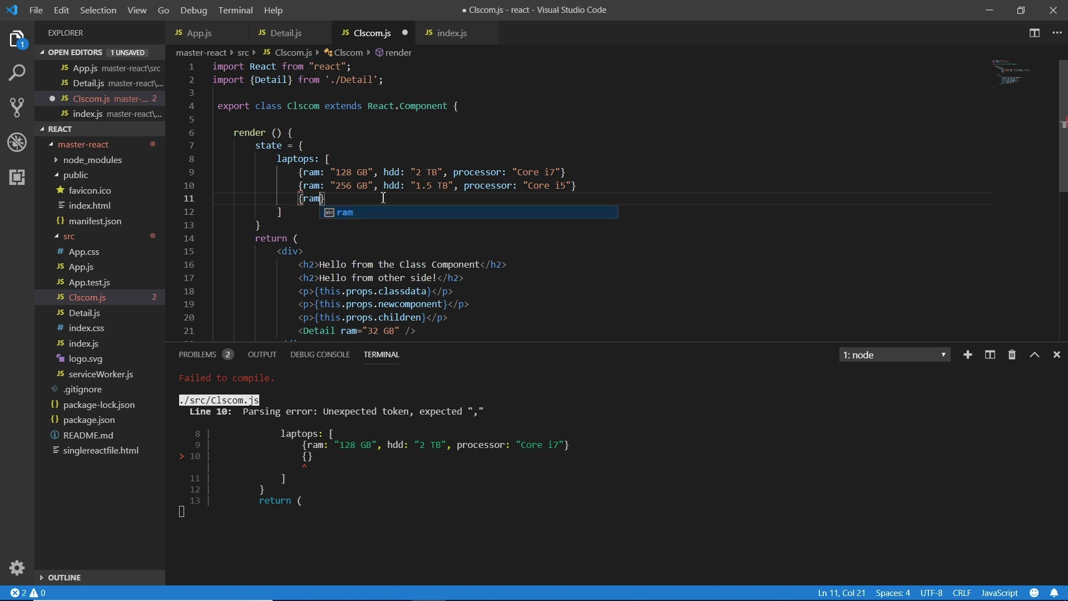
pyautogui.write(': ""')
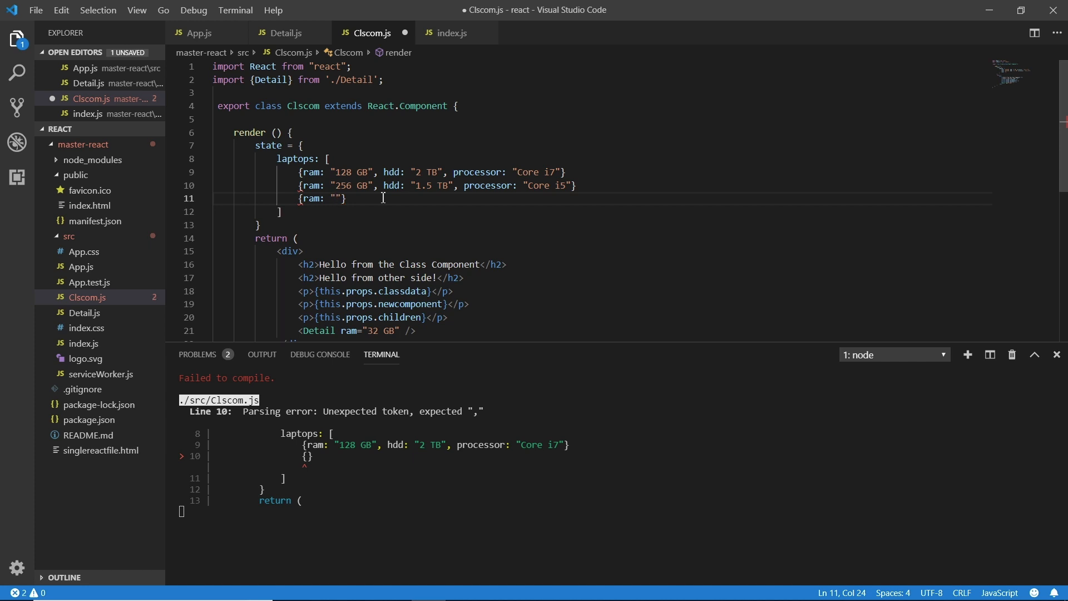
pyautogui.write('512 GB')
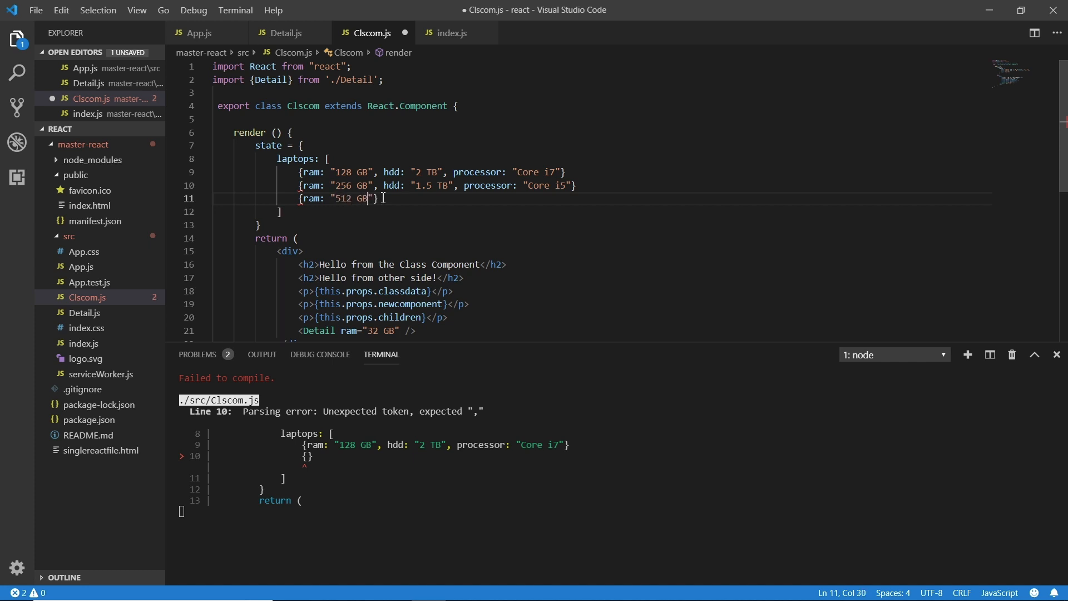
pyautogui.write(',')
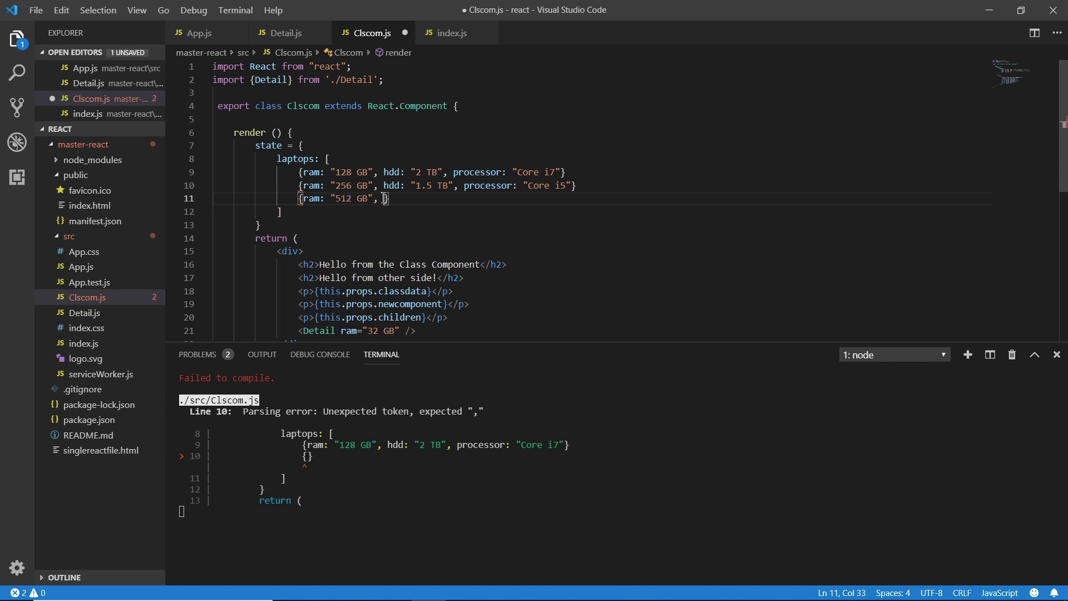
pyautogui.write('hdd: "')
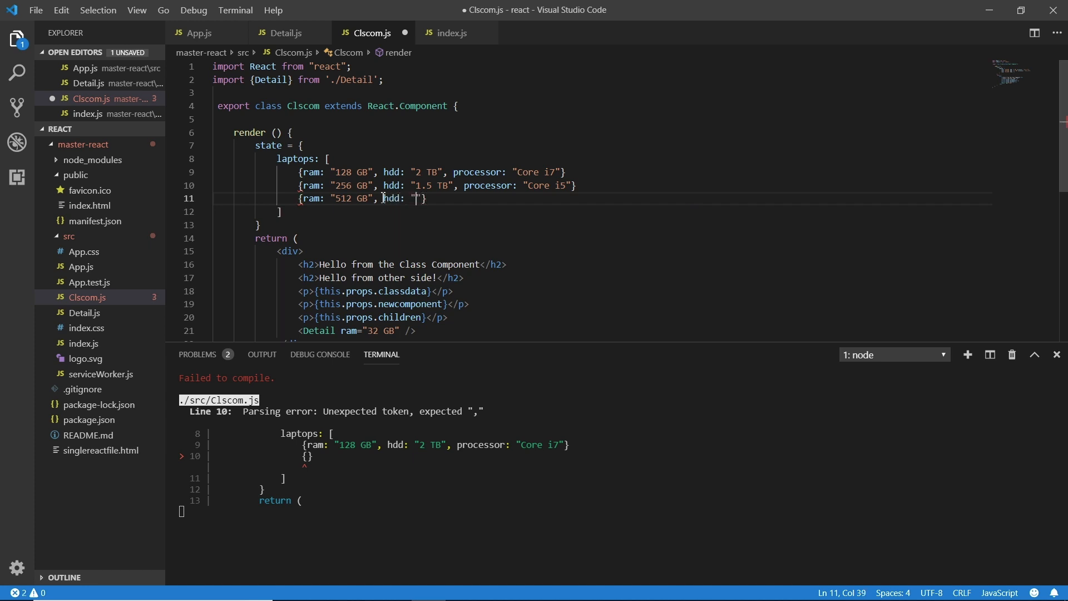
pyautogui.write('5 TB')
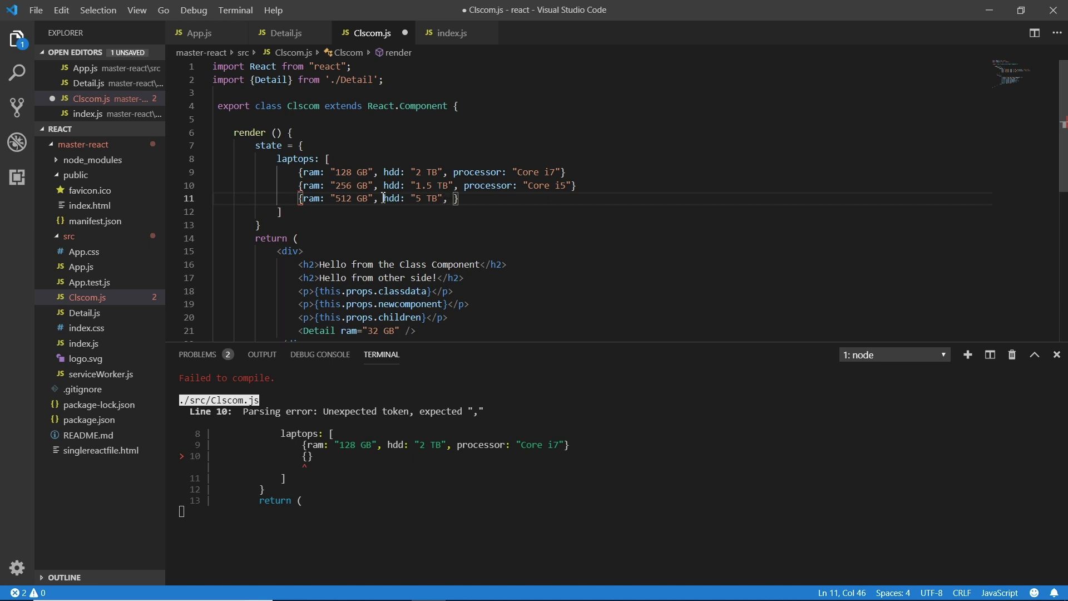
pyautogui.write('processor:')
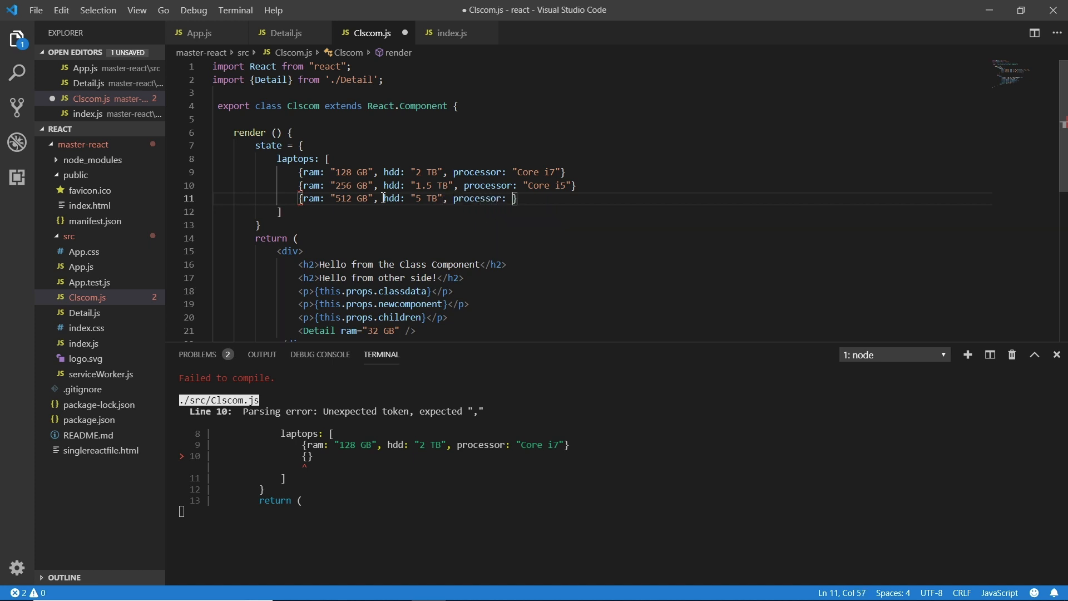